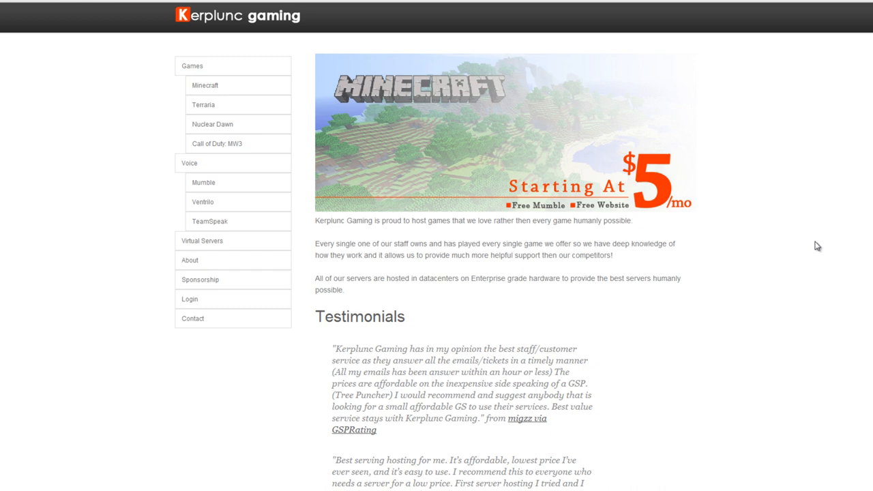
pyautogui.moveTo(805, 243)
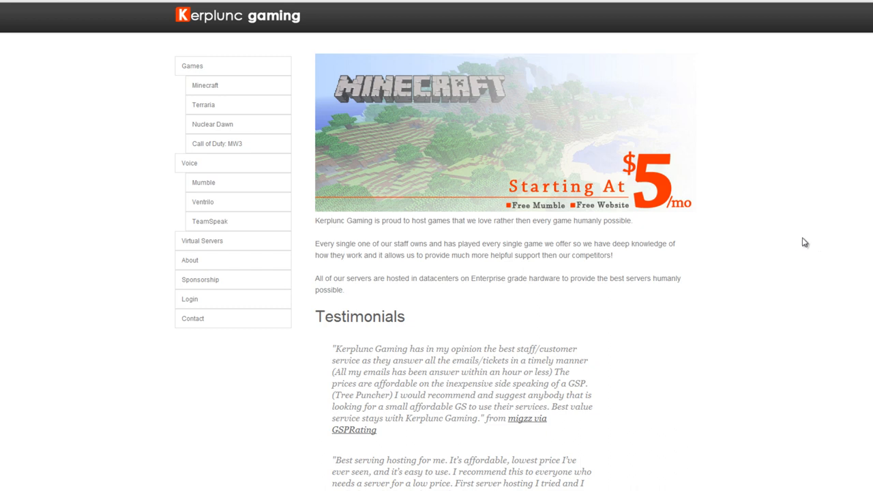
pyautogui.moveTo(530, 213)
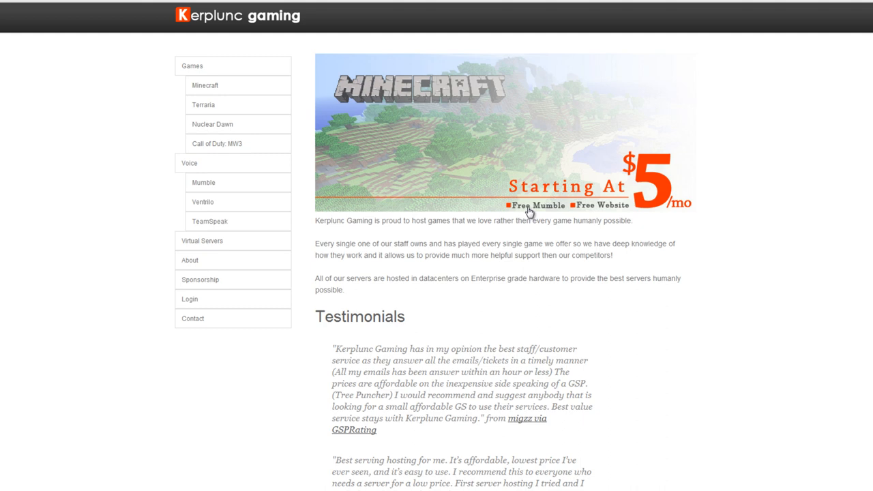
pyautogui.moveTo(546, 235)
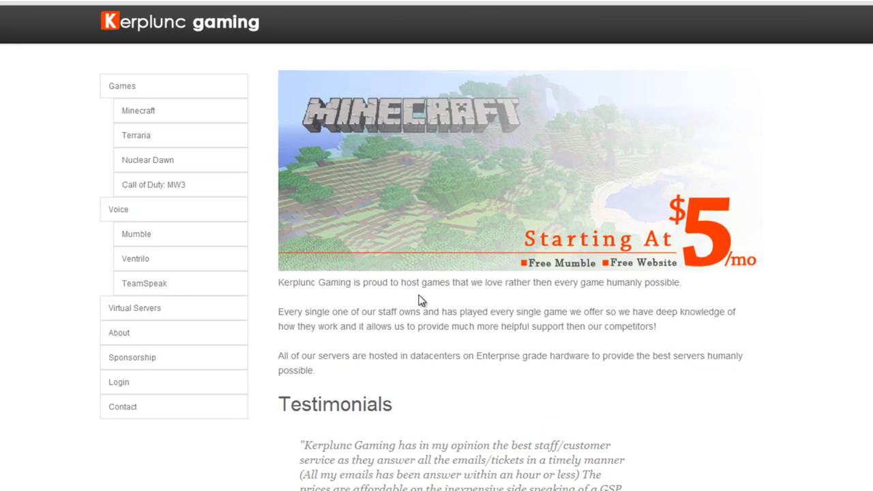
pyautogui.scroll(-3)
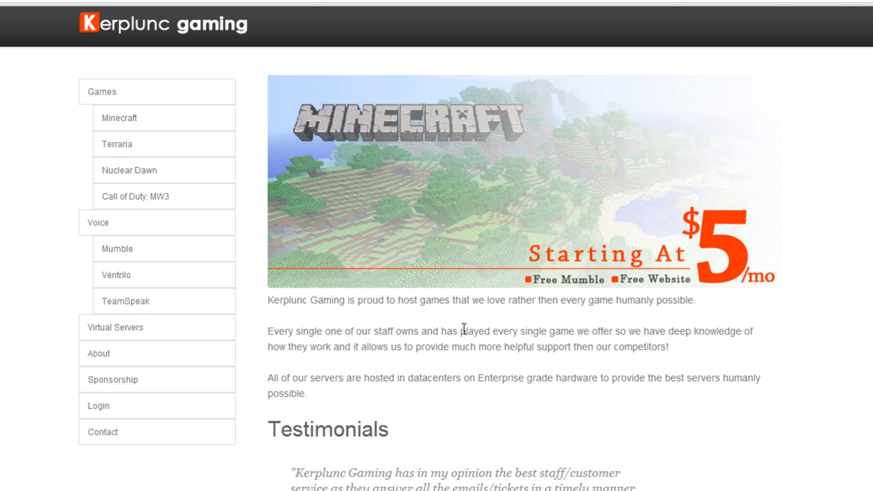
pyautogui.moveTo(464, 331)
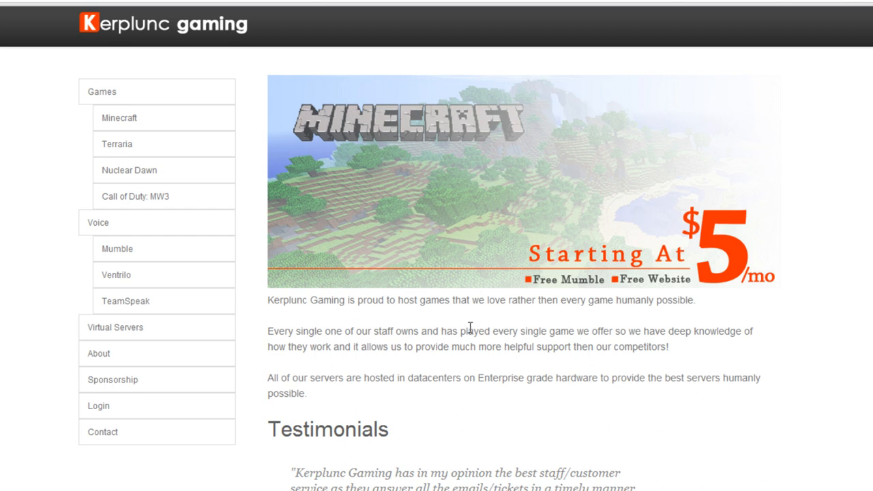
pyautogui.moveTo(473, 327)
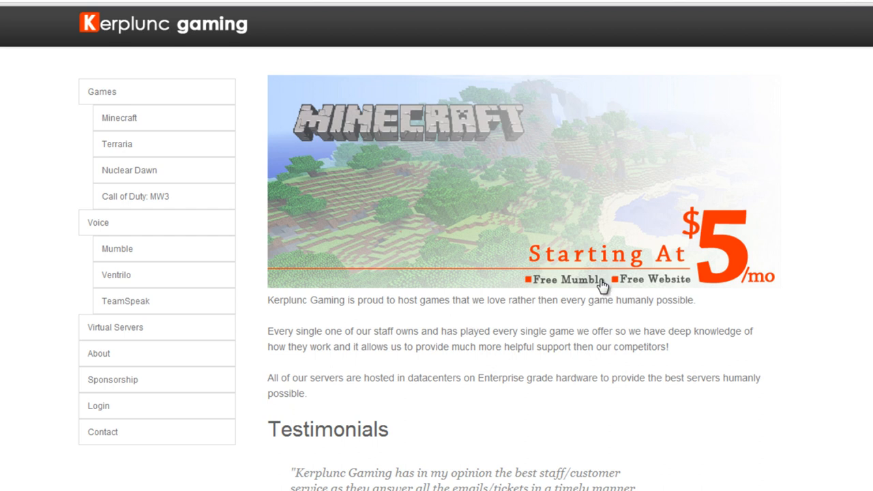
pyautogui.moveTo(572, 282)
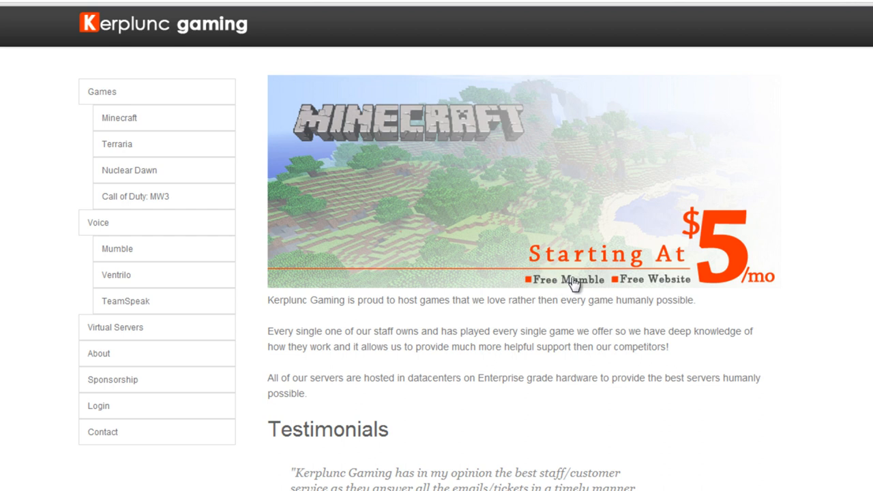
pyautogui.moveTo(568, 288)
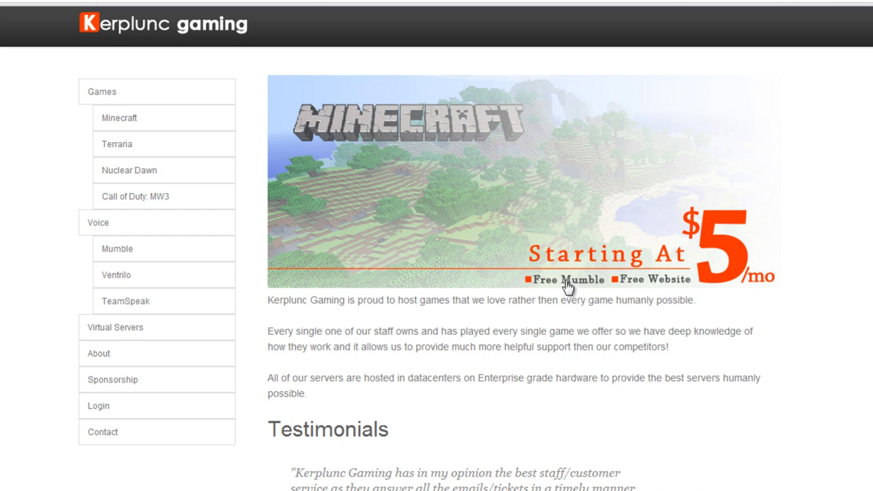
pyautogui.moveTo(368, 448)
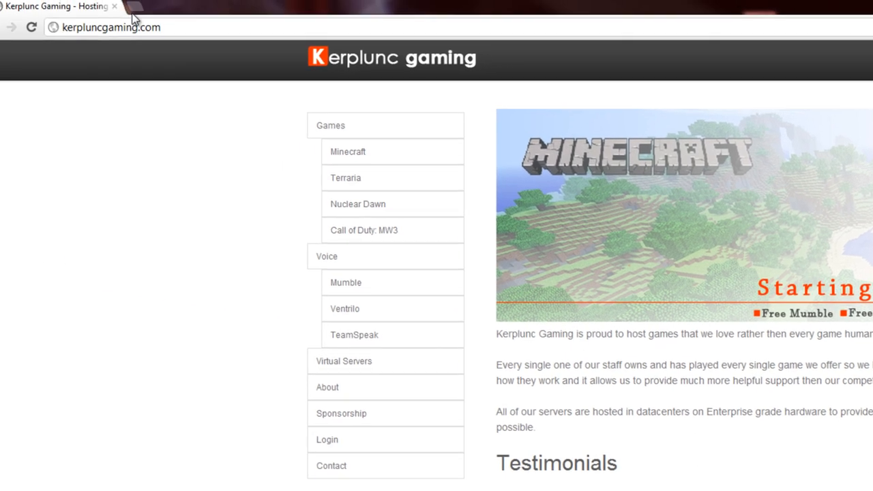
pyautogui.click(110, 27)
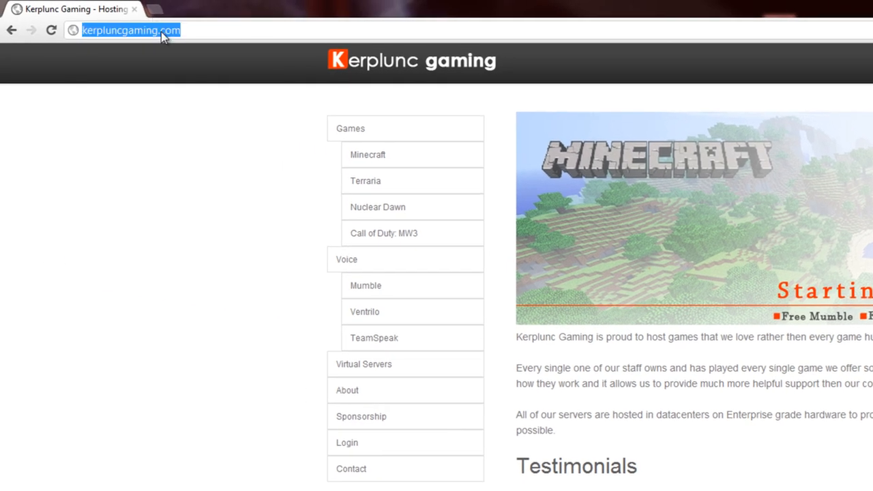
pyautogui.write('https://billing.kerpluncgaming.com')
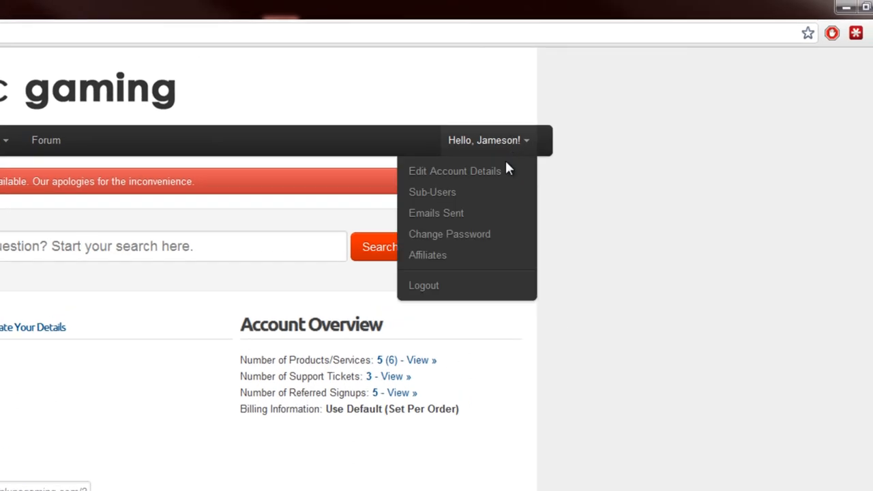
pyautogui.moveTo(493, 144)
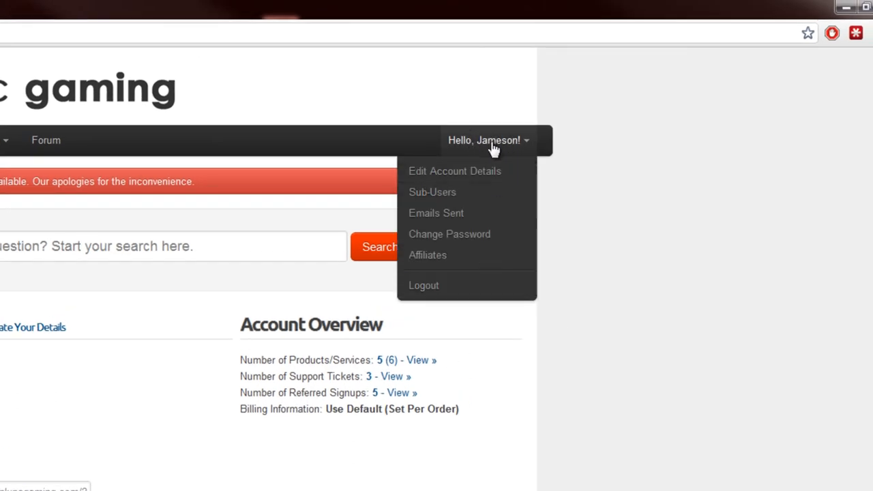
pyautogui.moveTo(522, 148)
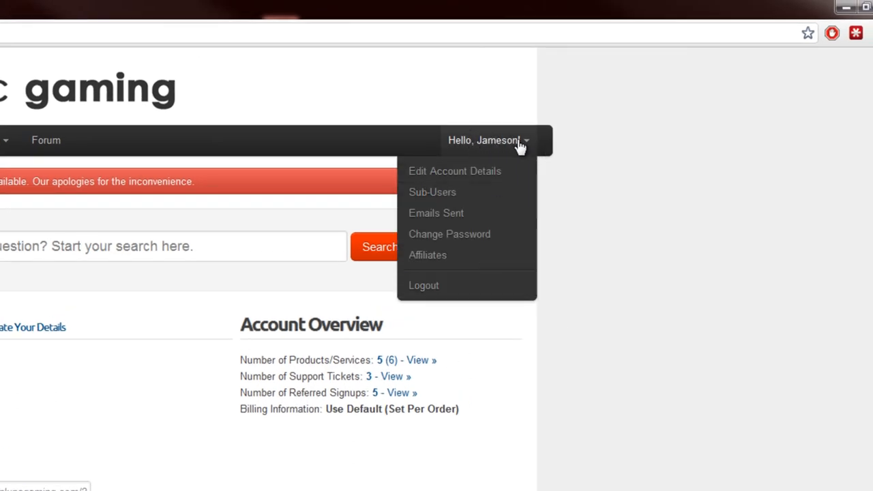
pyautogui.moveTo(575, 149)
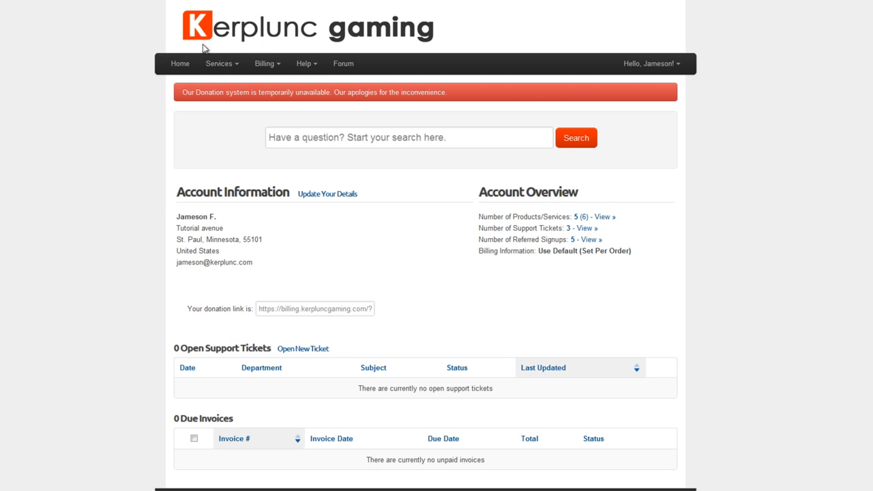
# Return to the Kerplunc Gaming public home page in its browser tab.
pyautogui.click(219, 64)
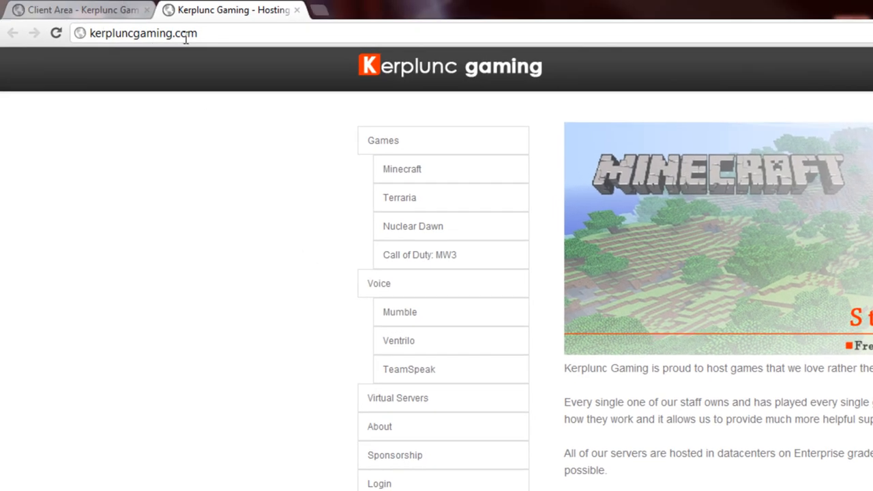
pyautogui.moveTo(402, 478)
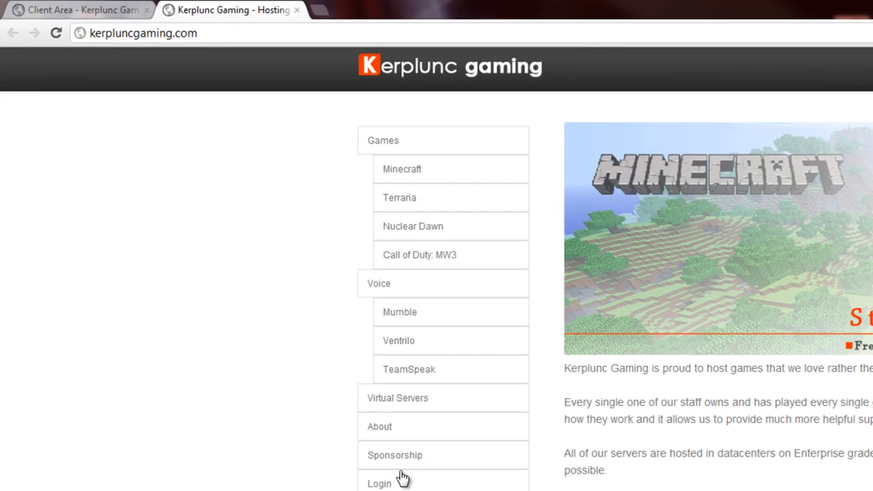
pyautogui.scroll(-3)
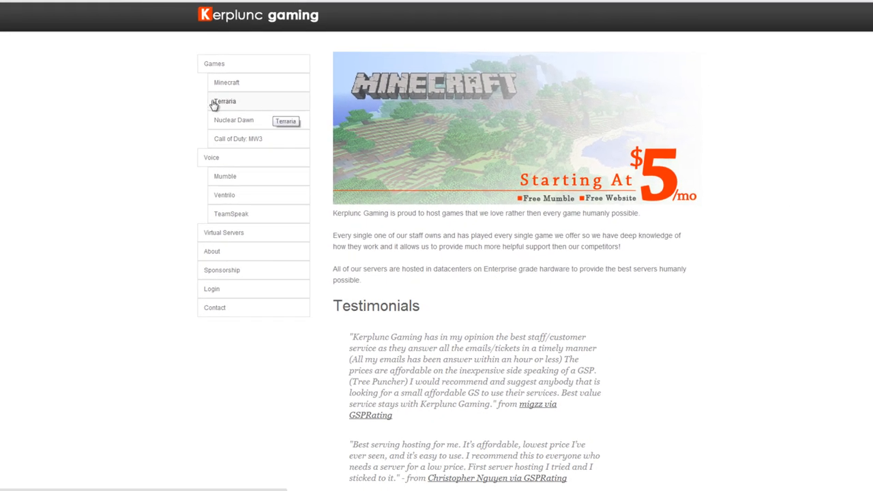
pyautogui.moveTo(204, 112)
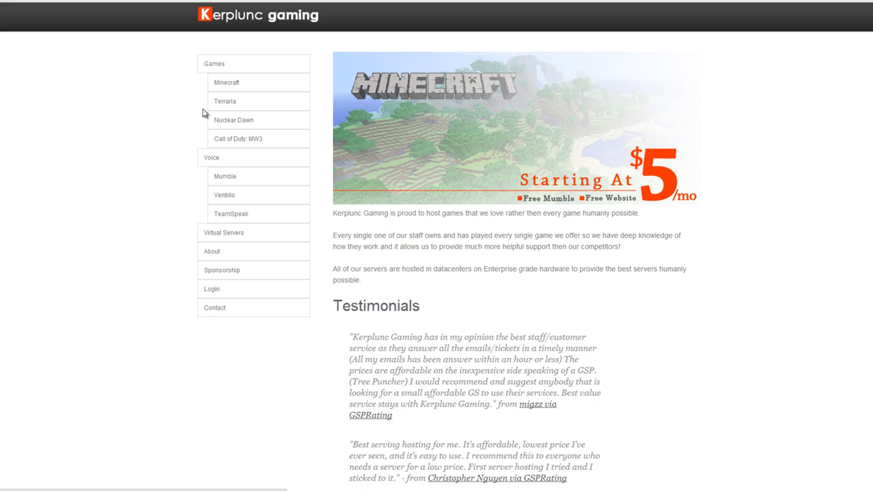
pyautogui.moveTo(164, 177)
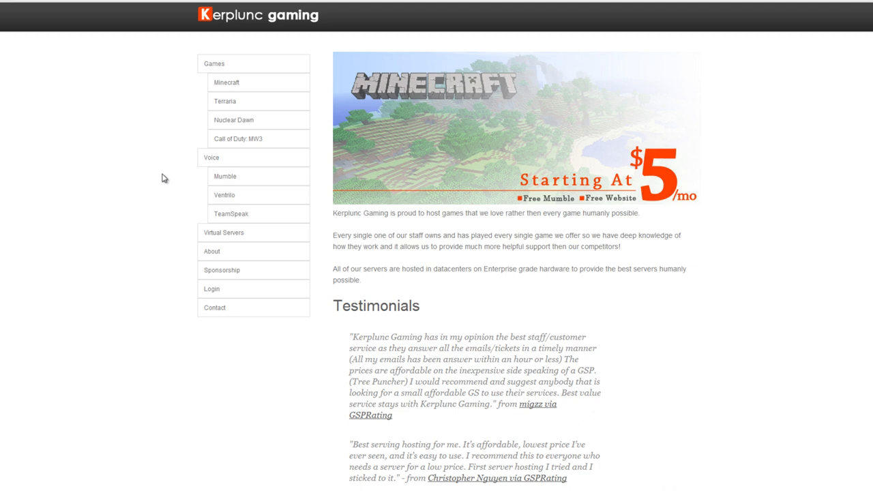
pyautogui.moveTo(693, 135)
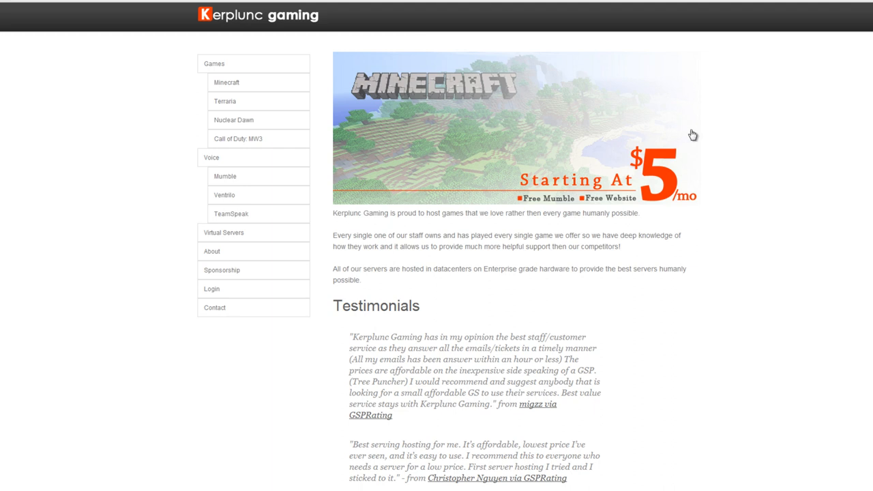
pyautogui.moveTo(504, 163)
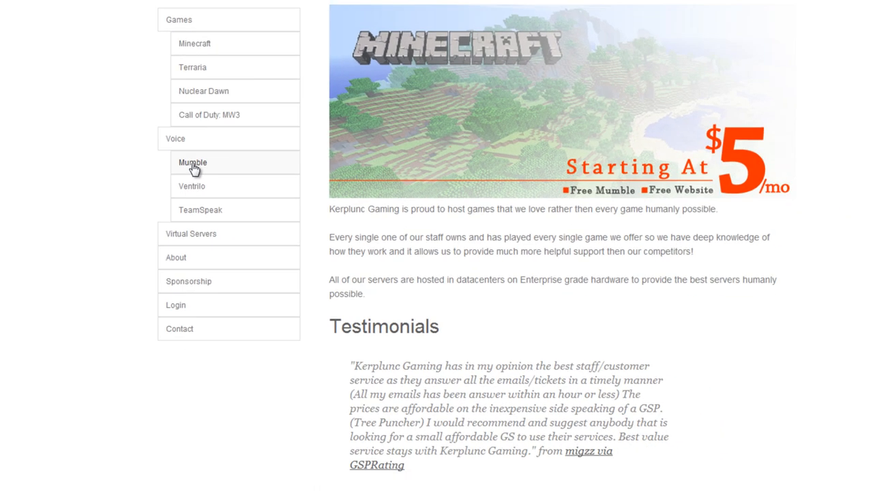
# Bring up the Mumble Voice Chat Server order page with its default form.
pyautogui.click(193, 162)
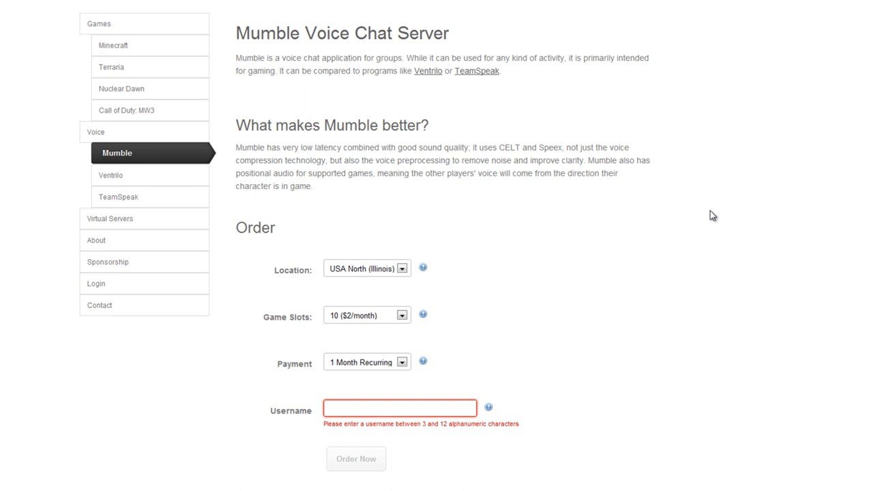
pyautogui.scroll(-3)
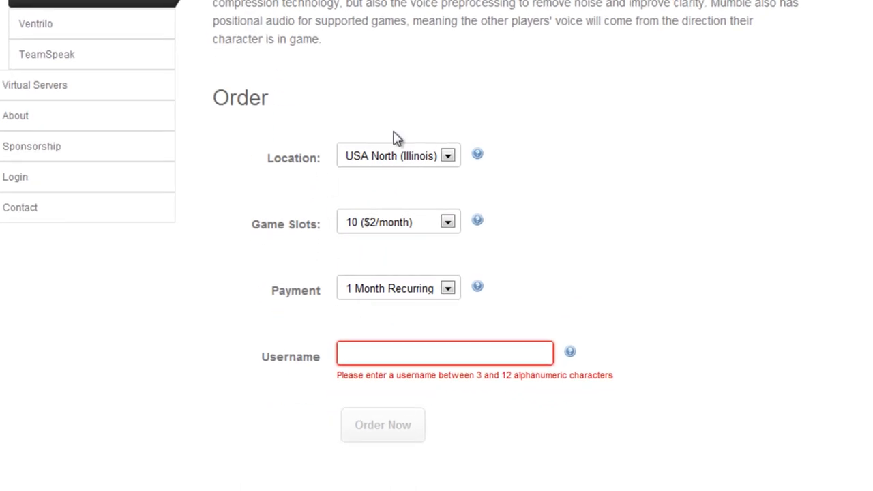
pyautogui.moveTo(349, 175)
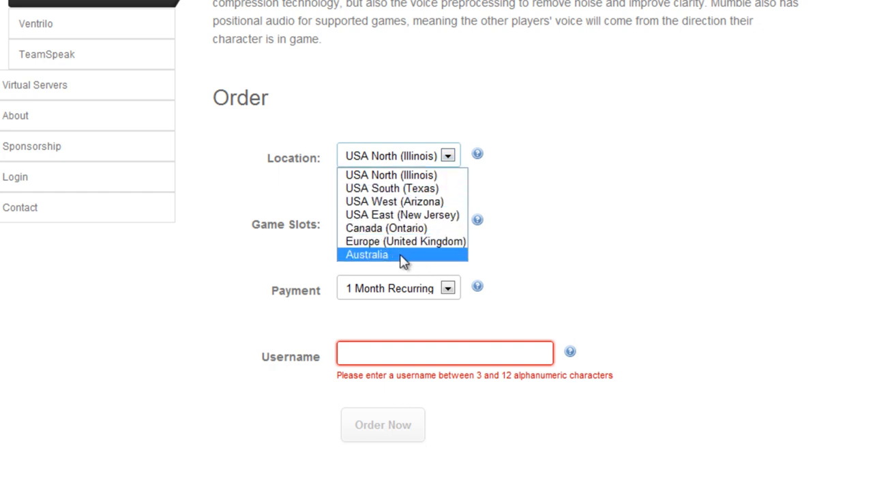
pyautogui.moveTo(423, 241)
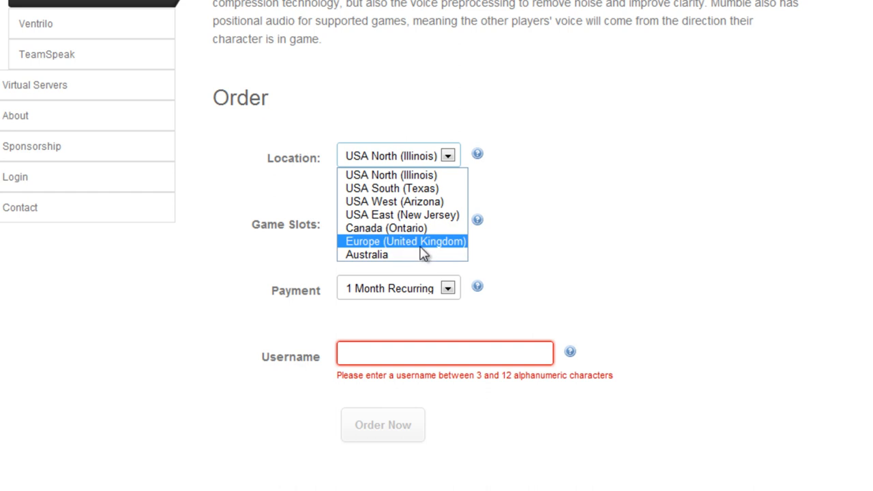
pyautogui.moveTo(416, 202)
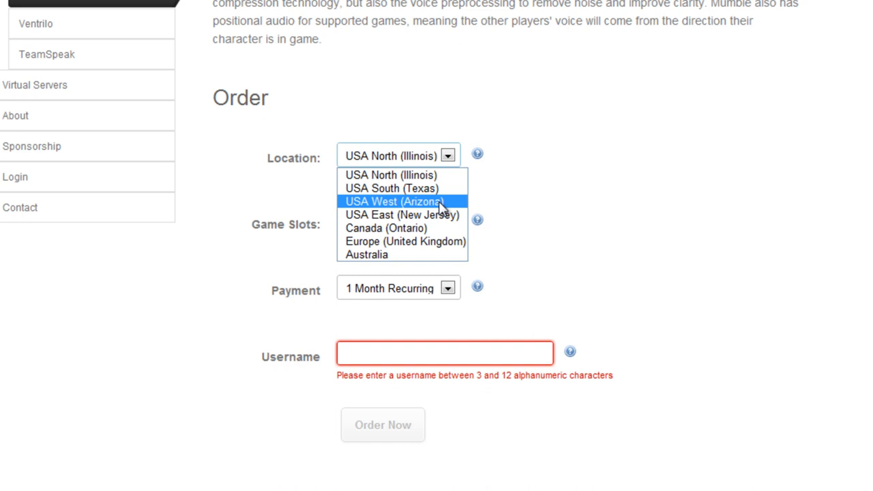
pyautogui.moveTo(389, 175)
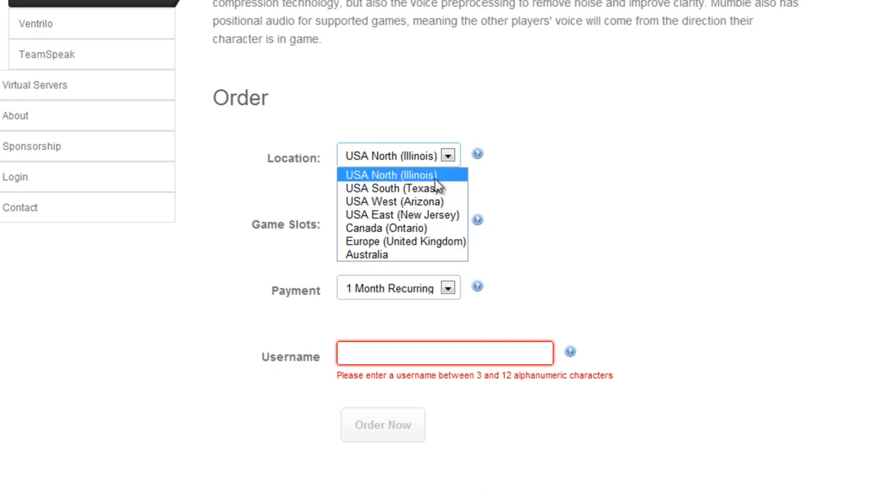
pyautogui.moveTo(435, 241)
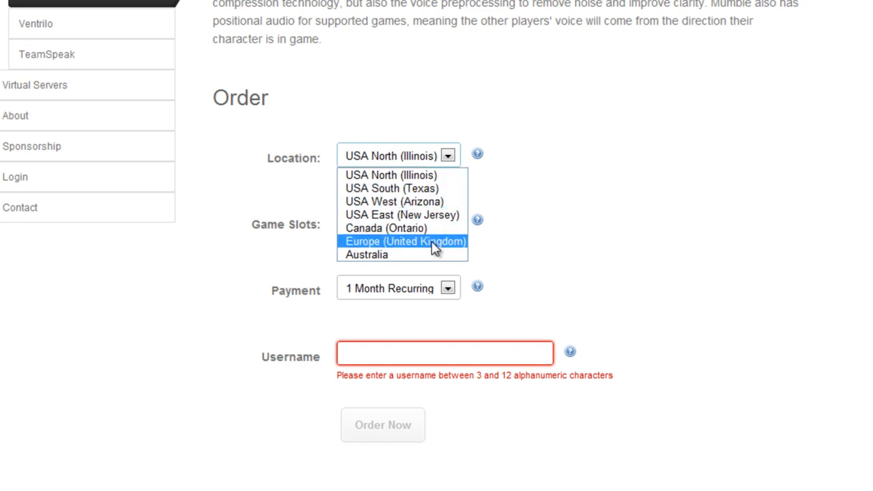
pyautogui.moveTo(401, 254)
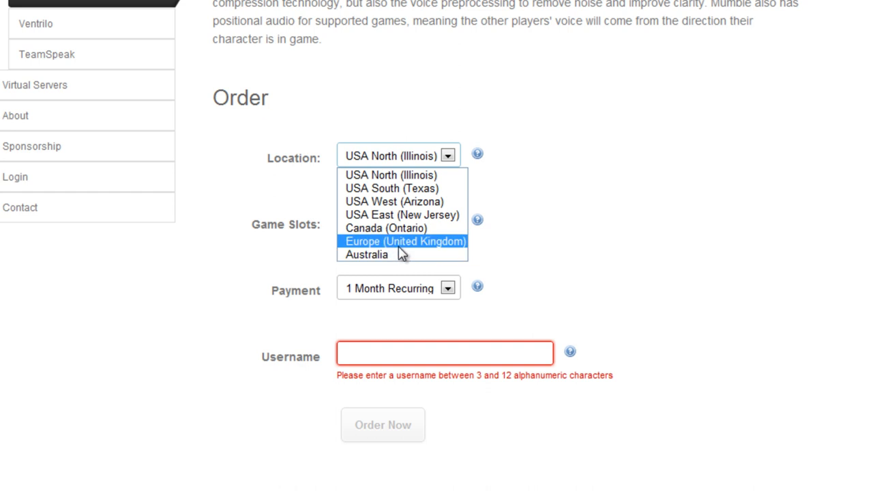
pyautogui.moveTo(402, 216)
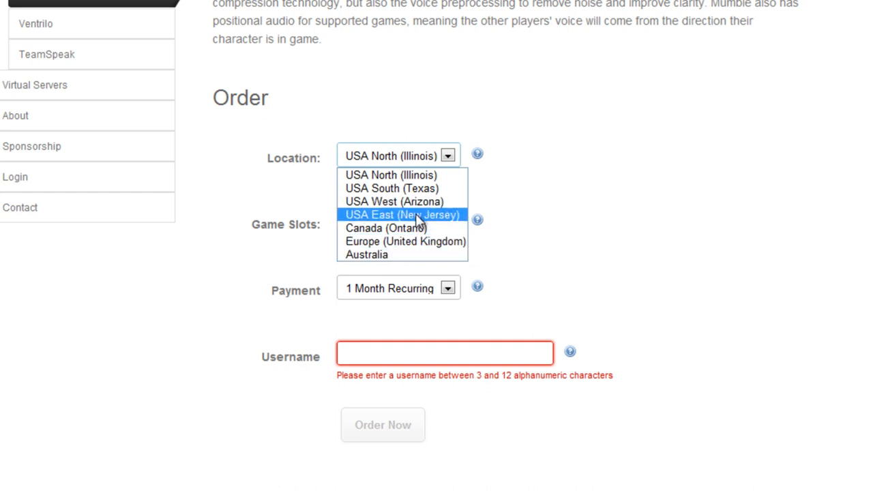
pyautogui.moveTo(430, 221)
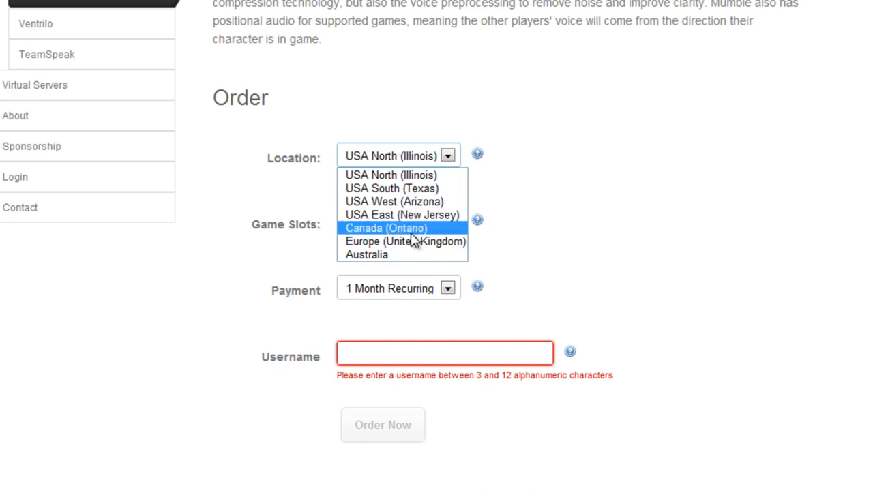
# Choose Canada (Ontario), try 25 and 150 slots, then settle on 10 ($2/month).
pyautogui.click(387, 228)
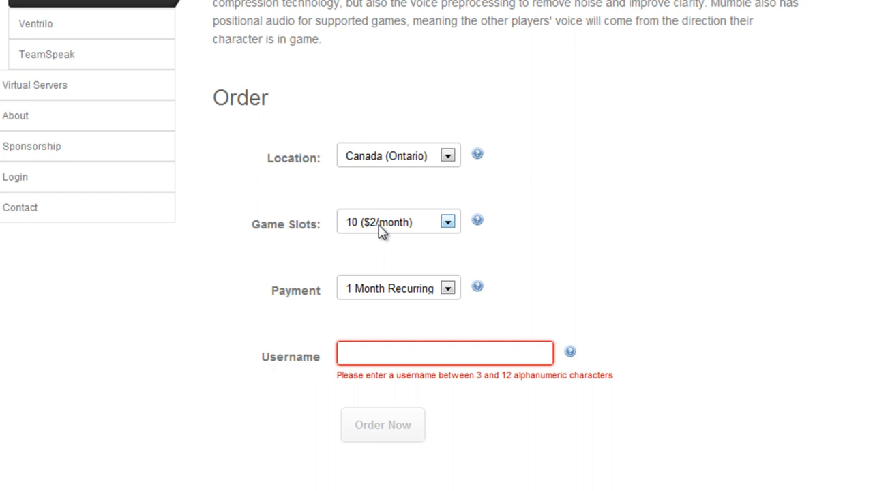
pyautogui.moveTo(367, 232)
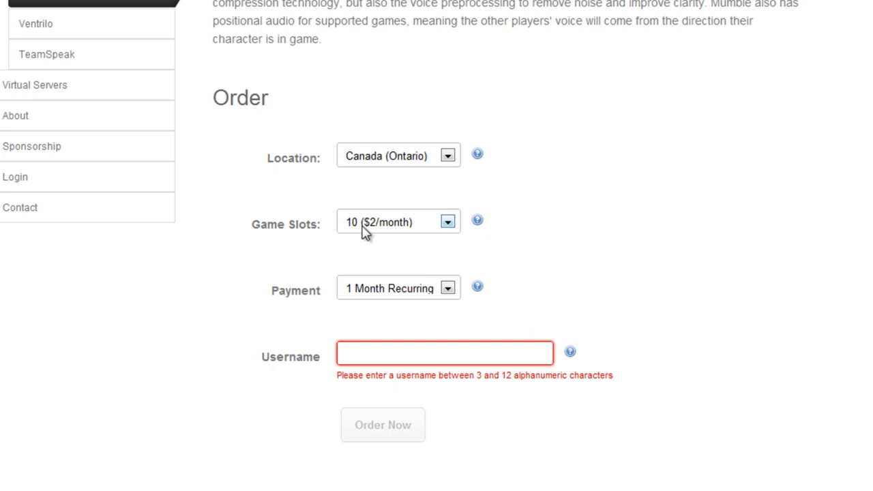
pyautogui.moveTo(379, 235)
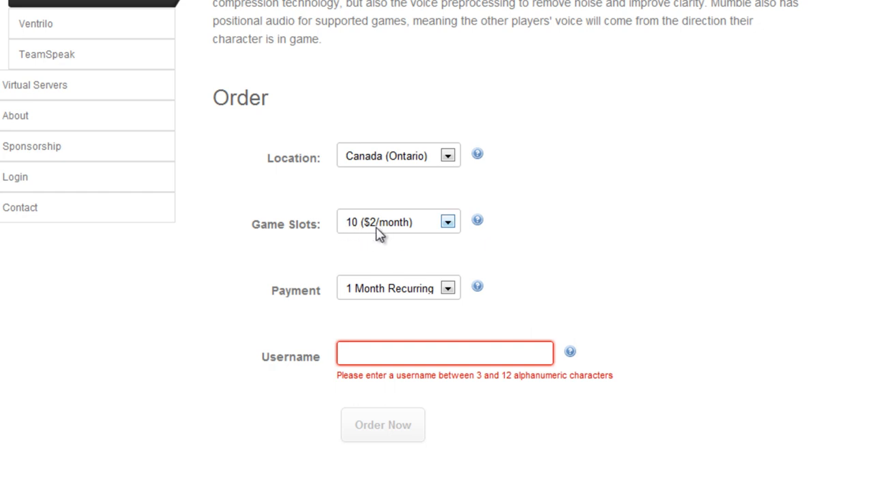
pyautogui.moveTo(393, 234)
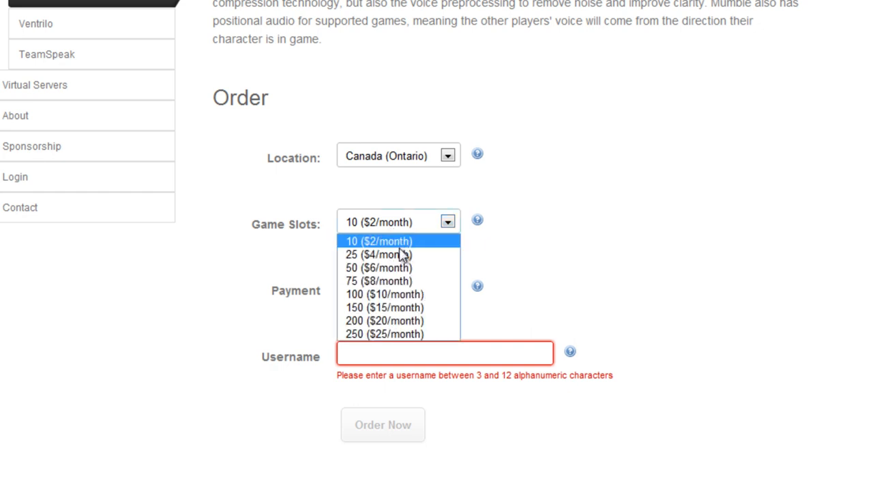
pyautogui.click(378, 255)
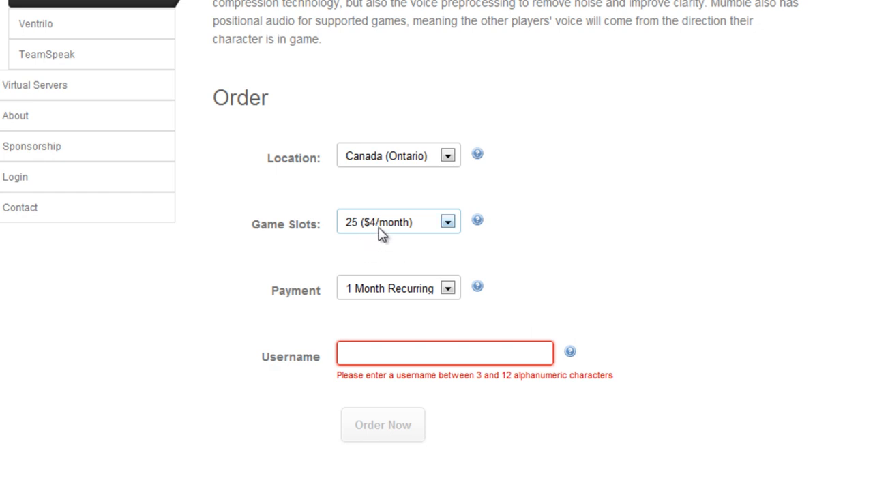
pyautogui.moveTo(384, 231)
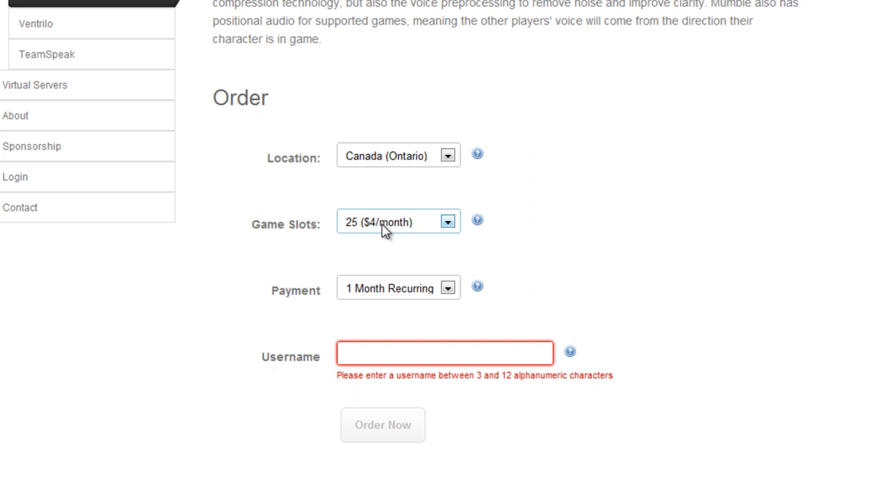
pyautogui.moveTo(406, 236)
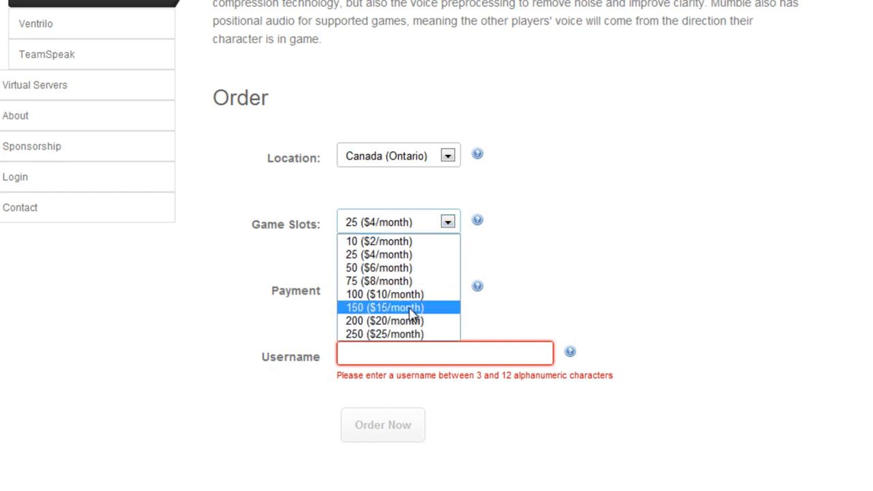
pyautogui.click(385, 308)
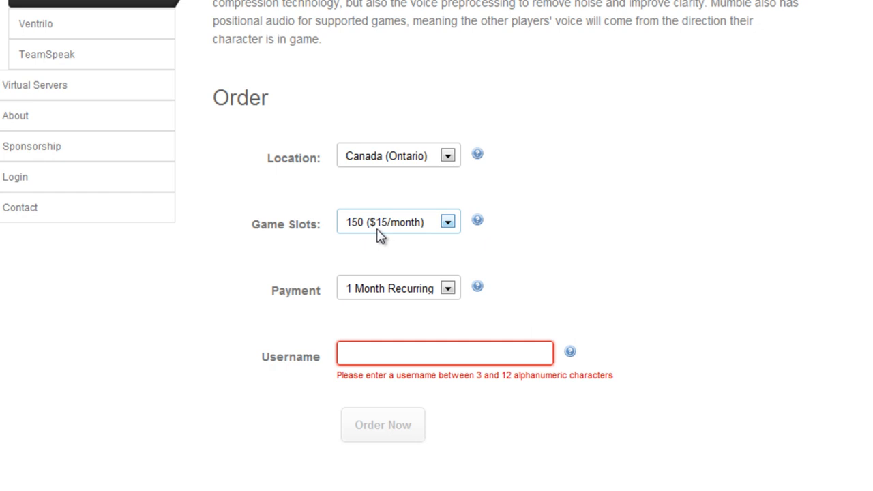
pyautogui.moveTo(396, 232)
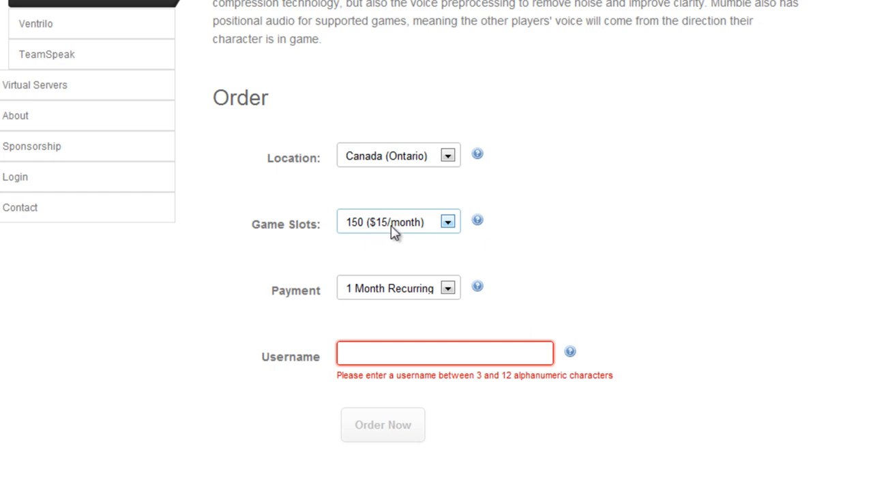
pyautogui.click(399, 221)
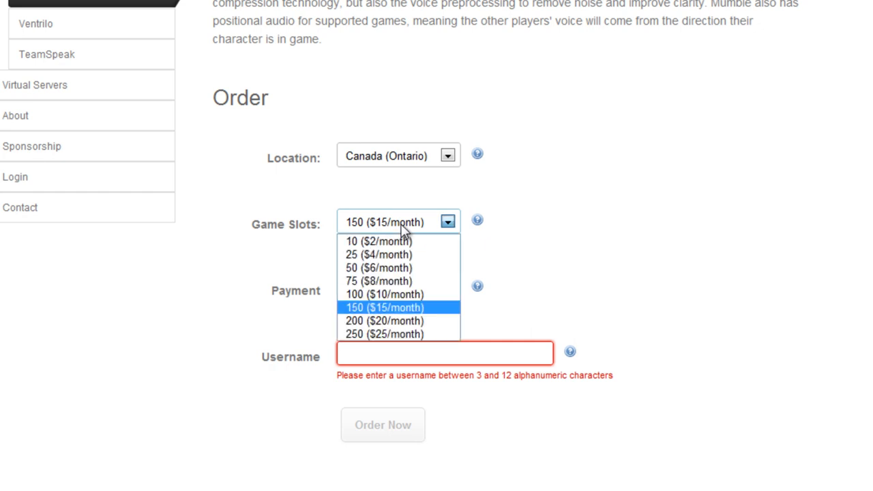
pyautogui.click(378, 240)
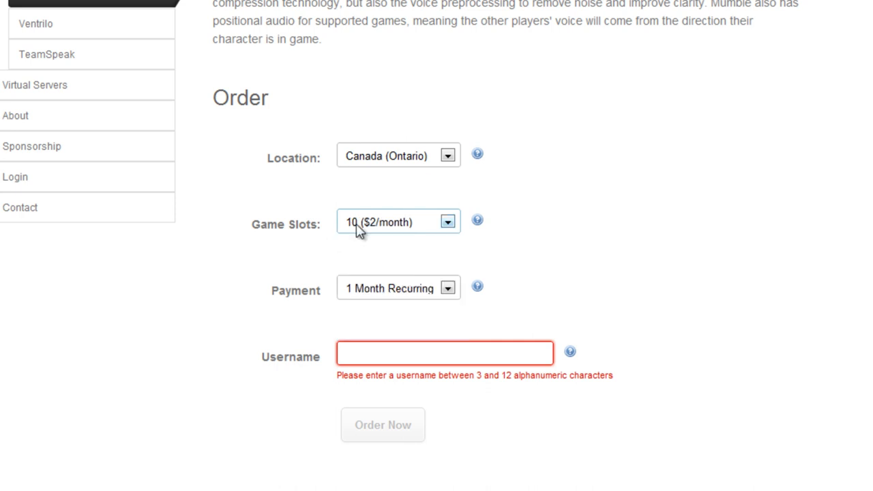
# Try 6 Month Recurring and 25 slots, then return to 10 slots and 1 Month Recurring.
pyautogui.click(399, 288)
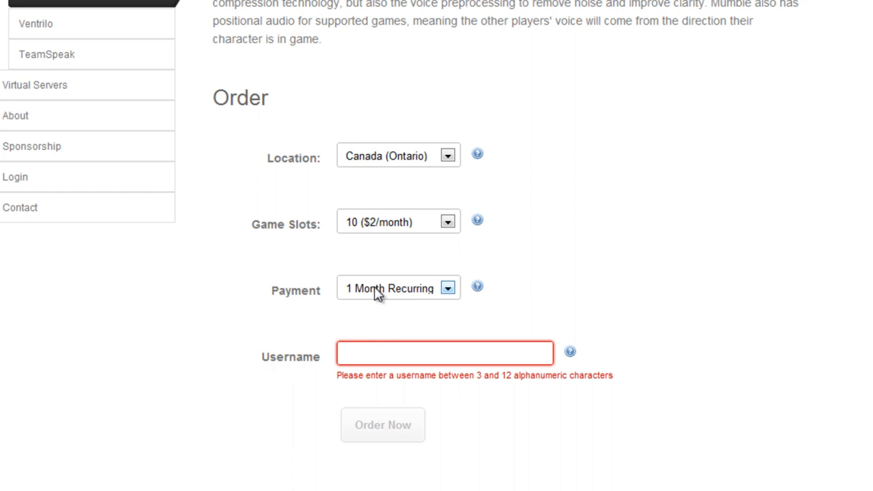
pyautogui.click(398, 287)
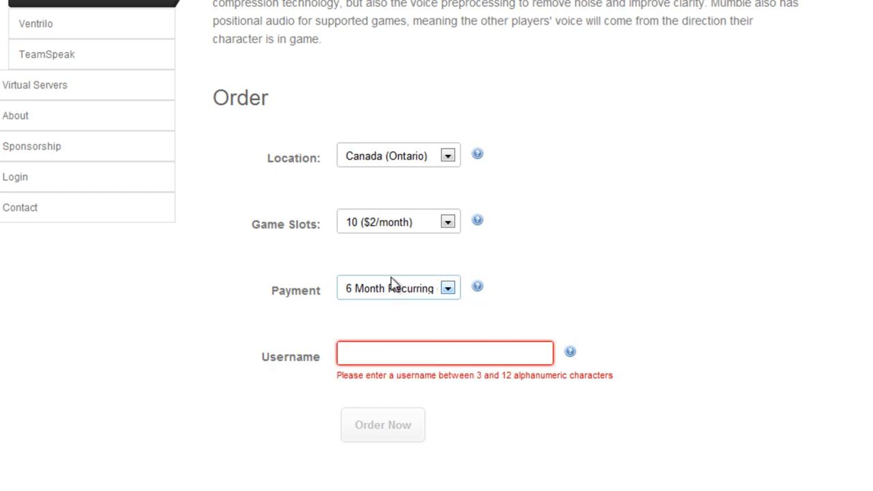
pyautogui.click(398, 221)
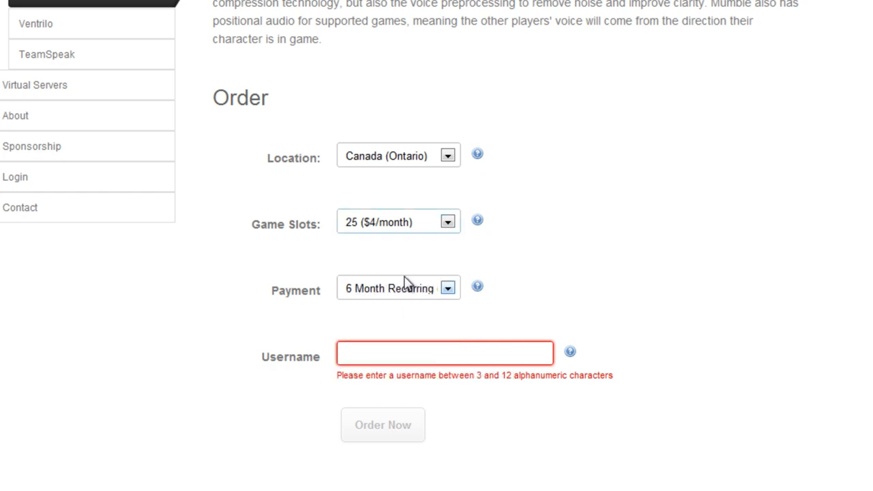
pyautogui.click(399, 287)
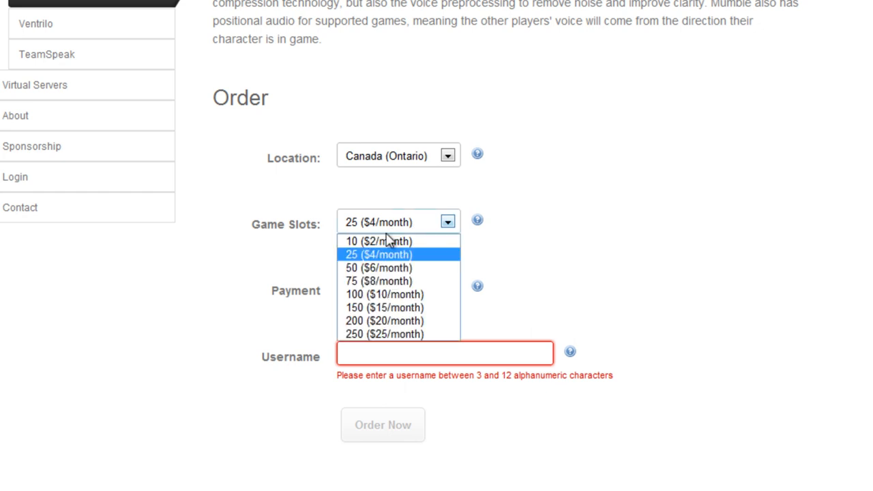
pyautogui.click(378, 241)
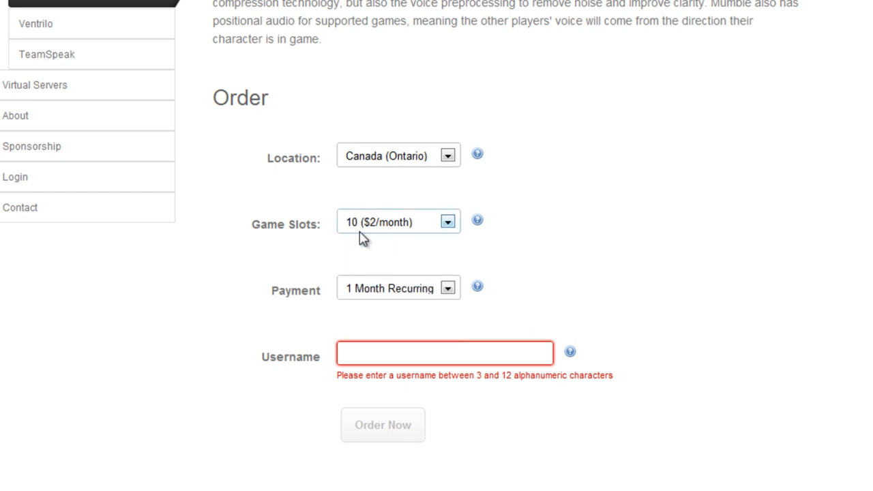
pyautogui.moveTo(419, 288)
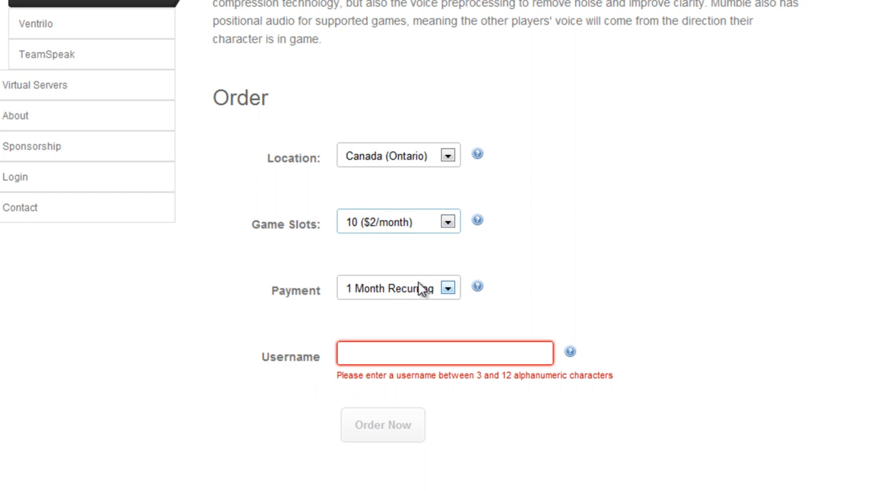
# Fill in HelloWorld as the username from the autocomplete suggestion.
pyautogui.scroll(-3)
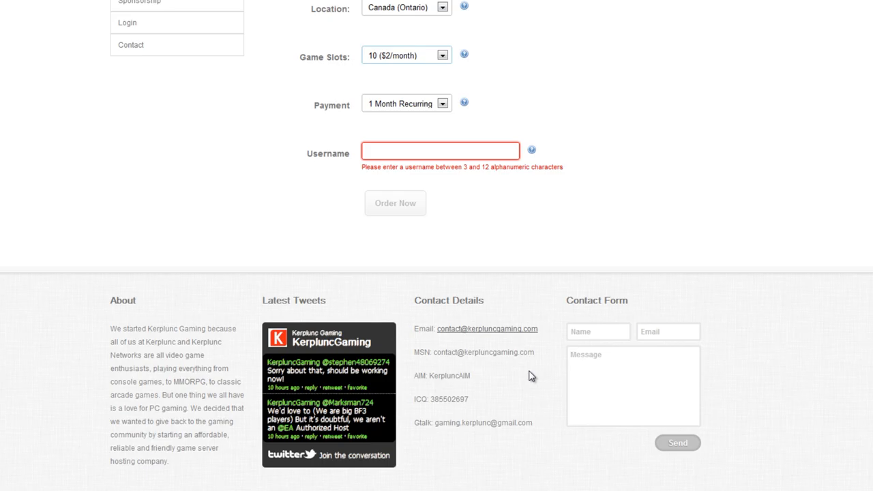
pyautogui.moveTo(614, 248)
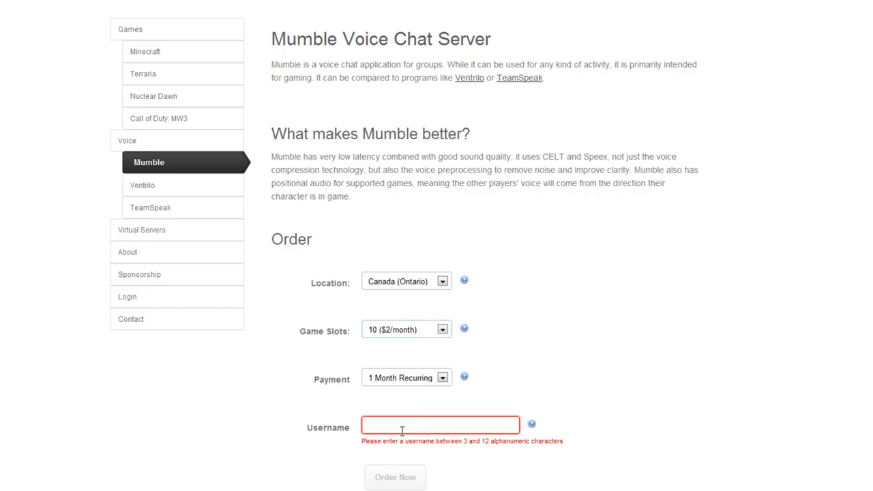
pyautogui.scroll(-3)
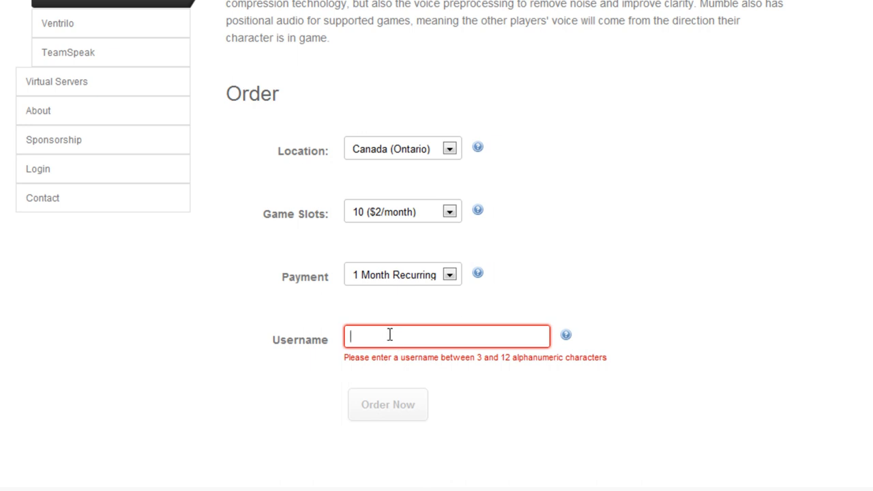
pyautogui.write('H')
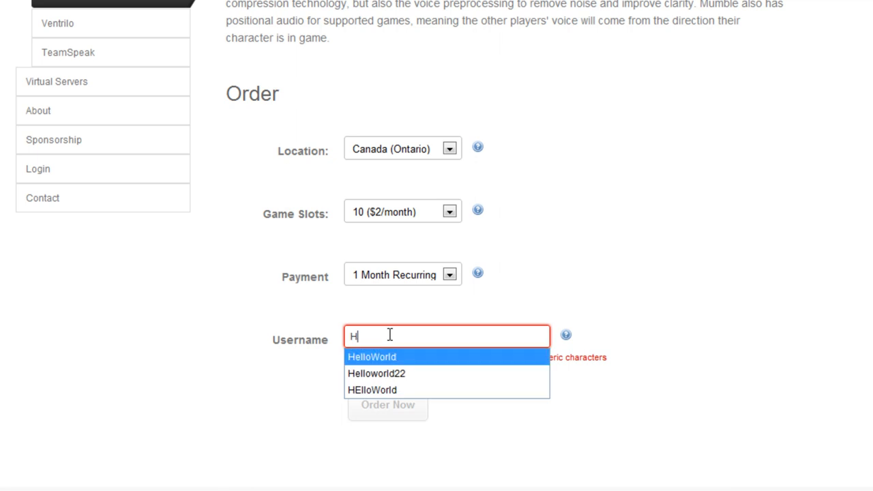
pyautogui.click(371, 357)
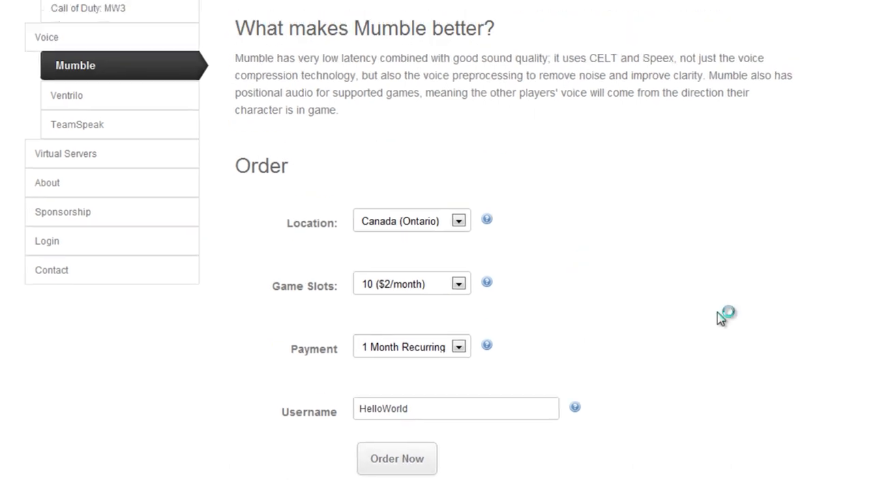
pyautogui.click(395, 458)
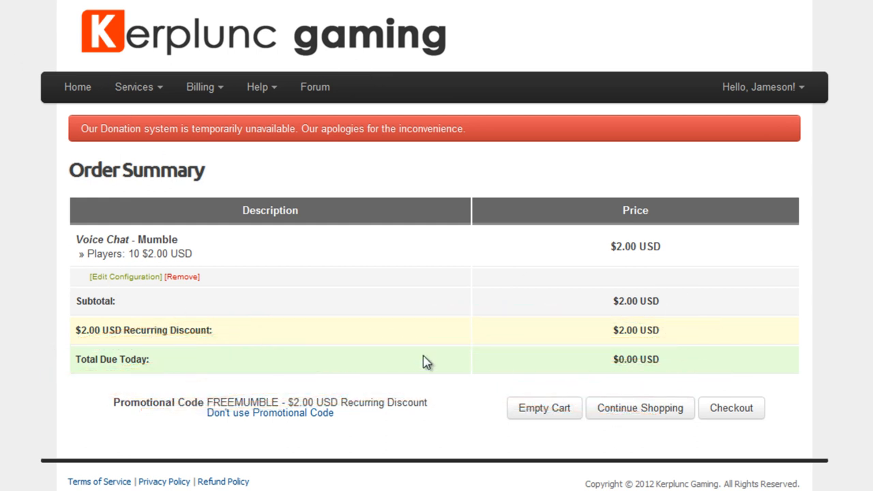
pyautogui.moveTo(253, 387)
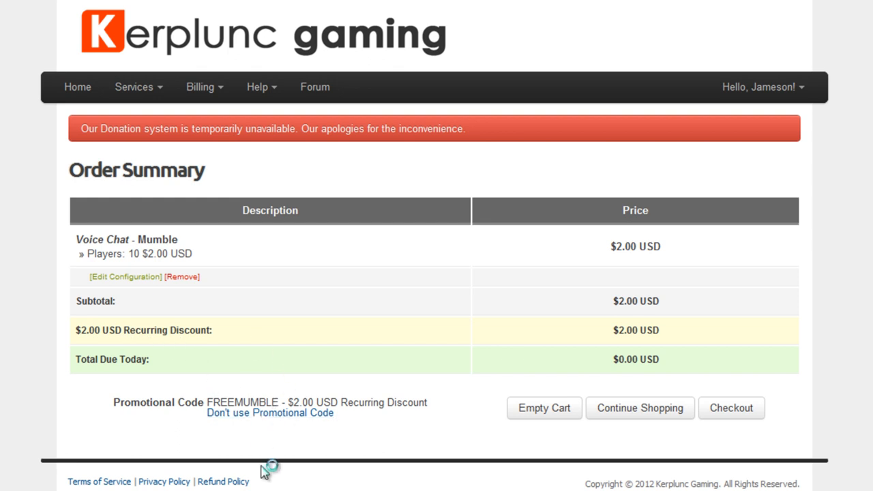
# Remove the old code and apply FREEMUMBLE for $0.00 due today.
pyautogui.click(271, 413)
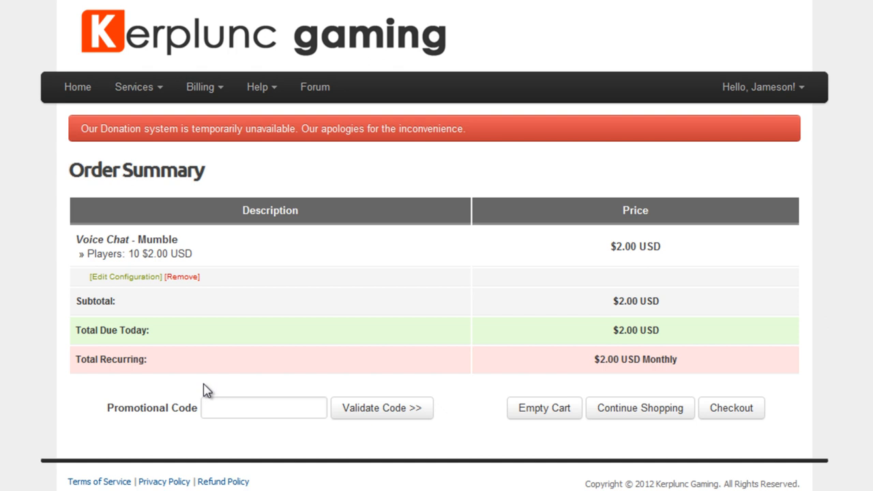
pyautogui.moveTo(324, 387)
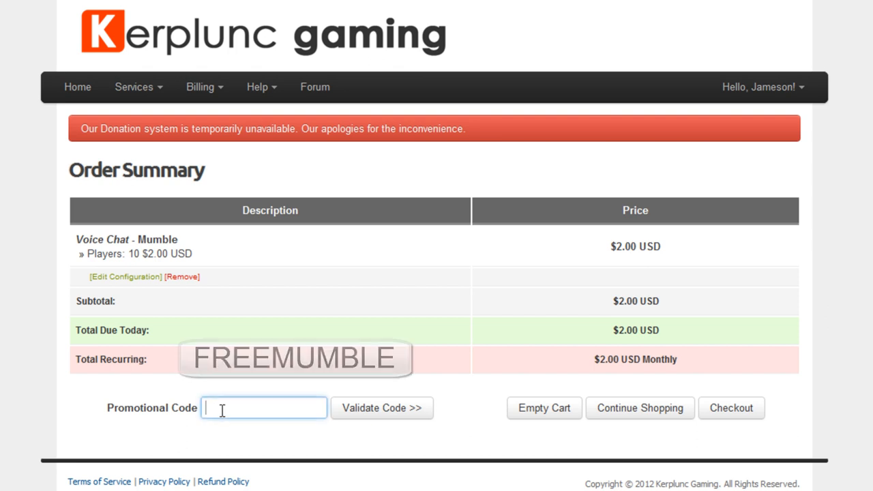
pyautogui.write('FREEMUM')
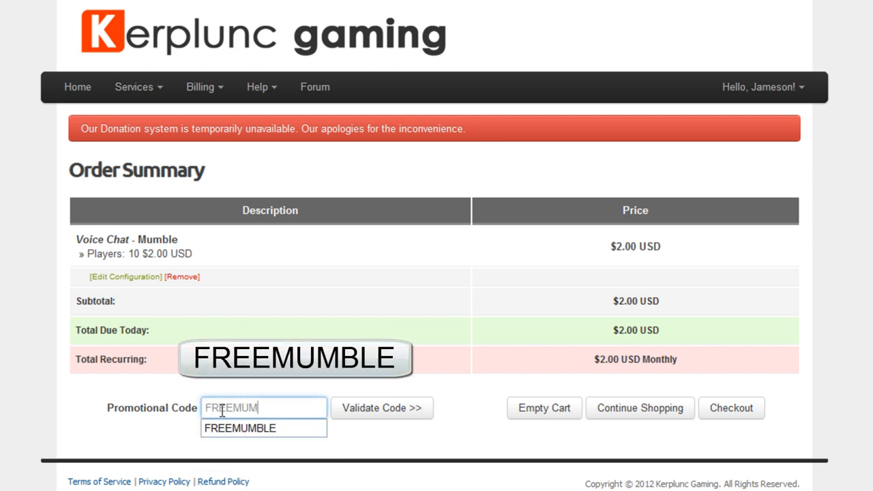
pyautogui.click(240, 428)
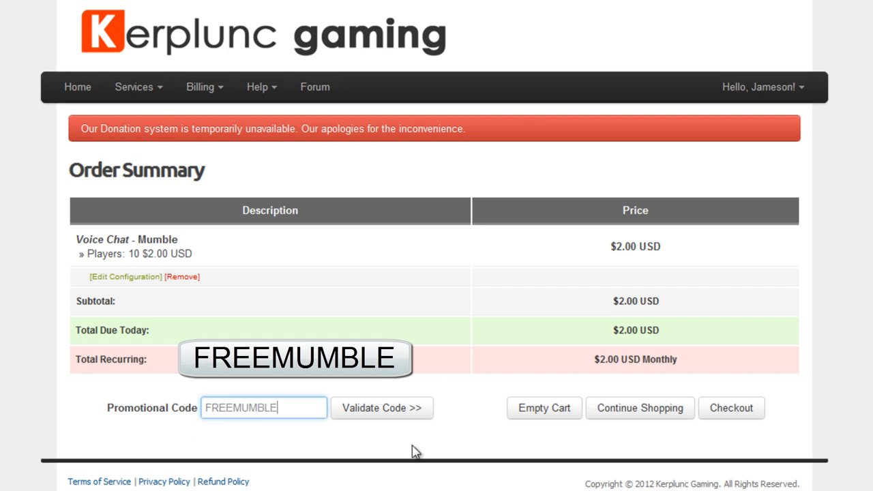
pyautogui.moveTo(388, 415)
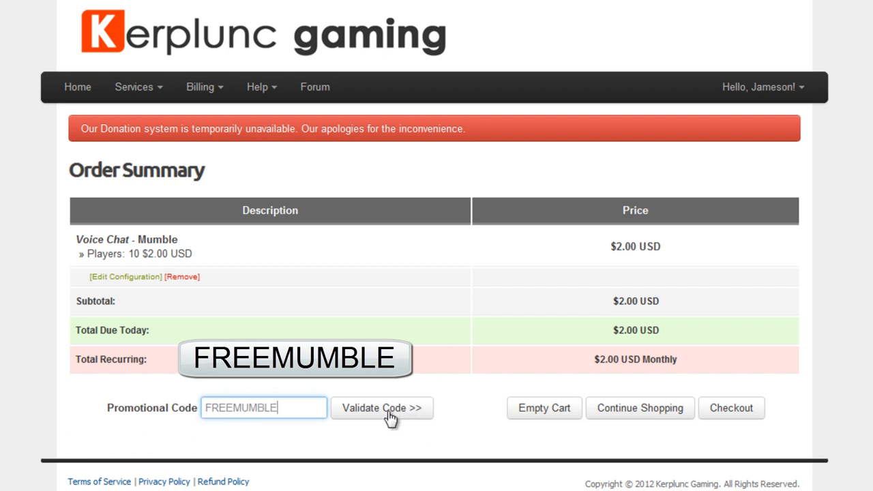
pyautogui.click(382, 408)
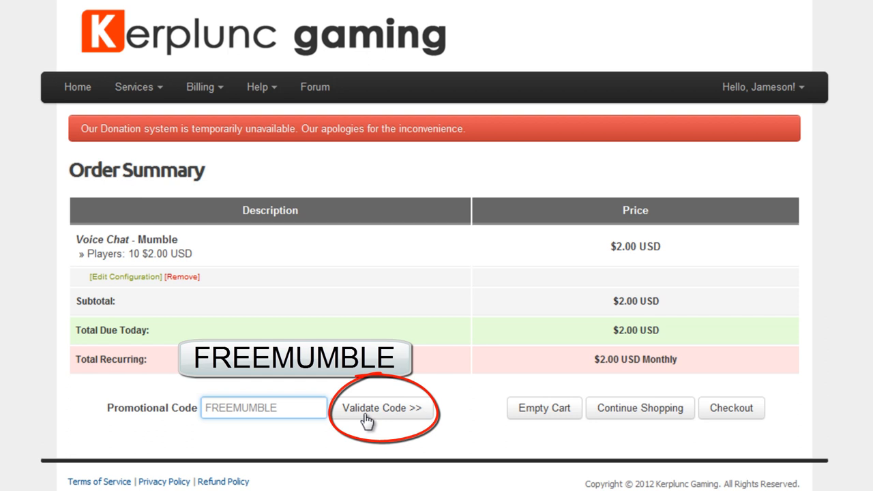
pyautogui.click(383, 408)
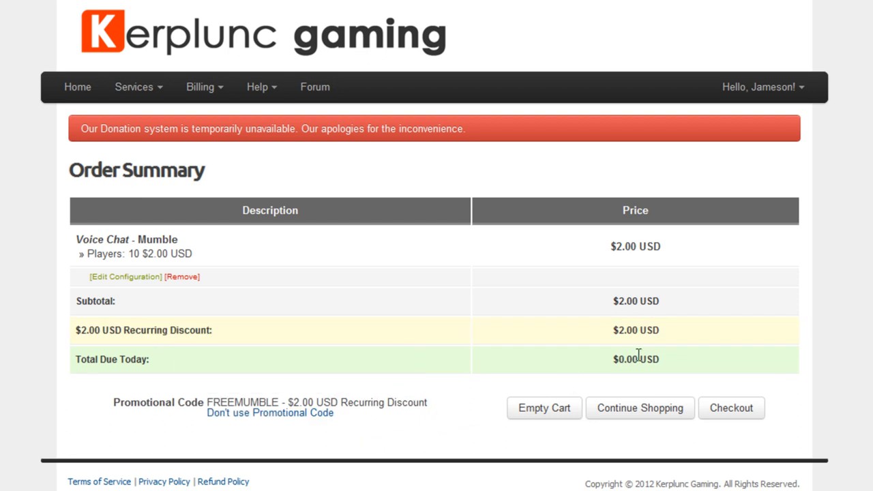
pyautogui.moveTo(474, 388)
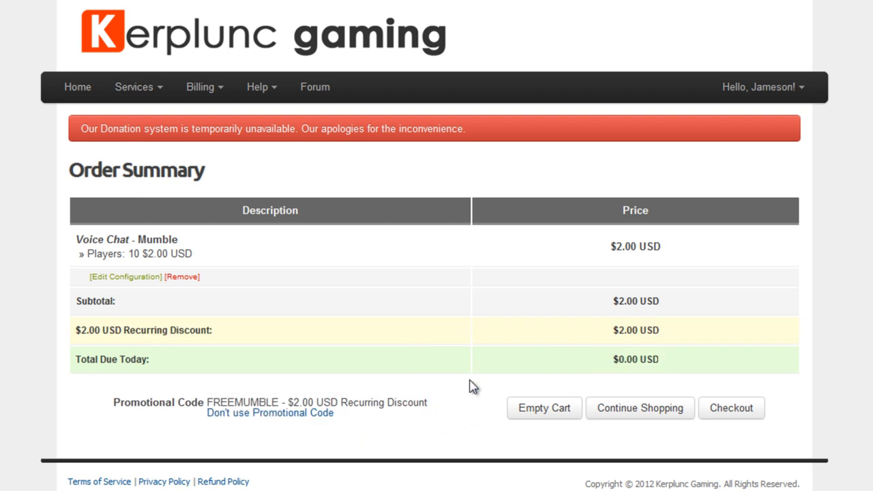
pyautogui.moveTo(444, 380)
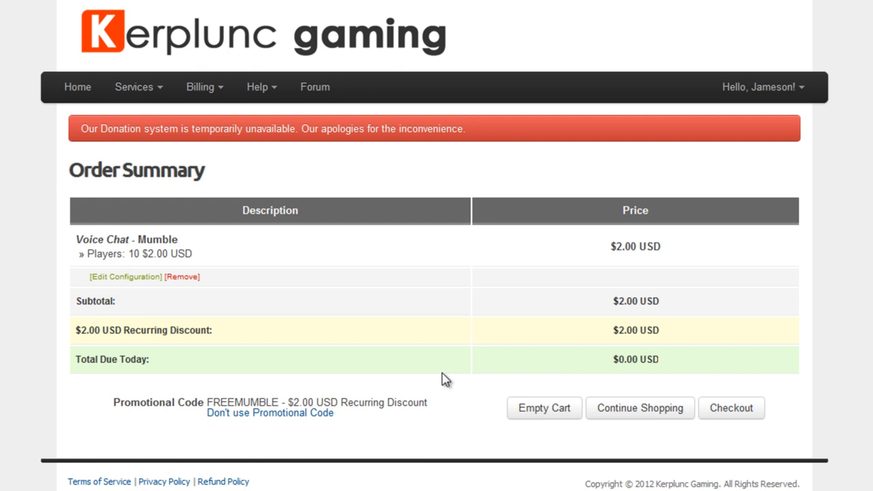
pyautogui.moveTo(419, 363)
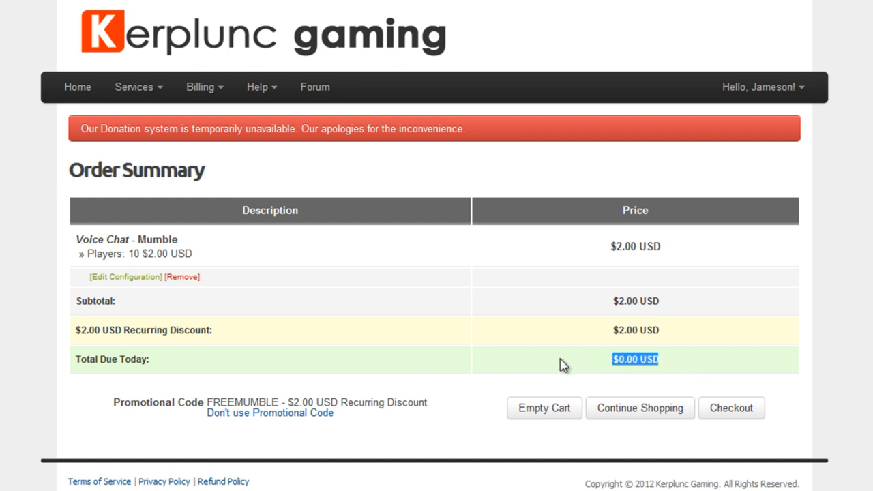
pyautogui.moveTo(521, 374)
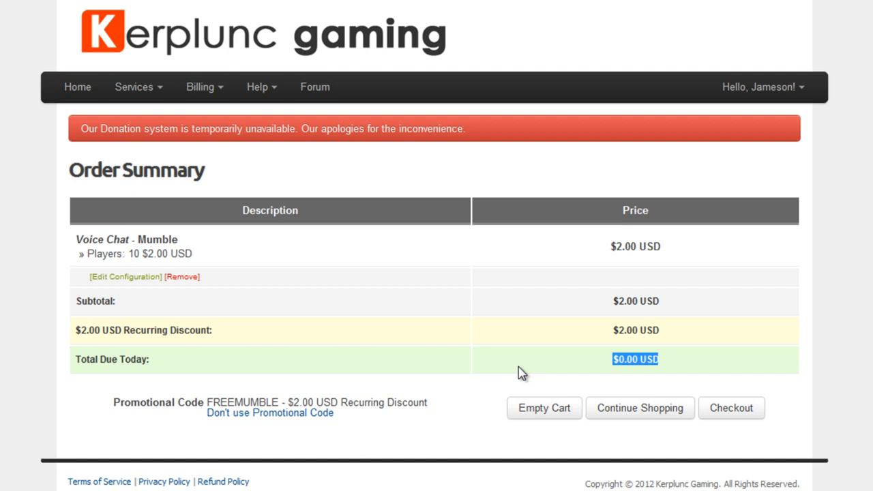
pyautogui.moveTo(502, 367)
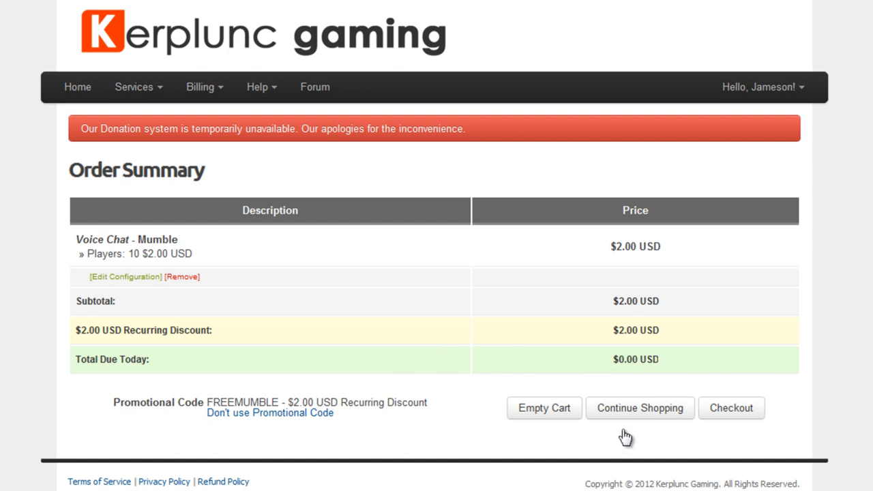
# Confirm the $0.00 total and proceed to the checkout page.
pyautogui.doubleClick(635, 360)
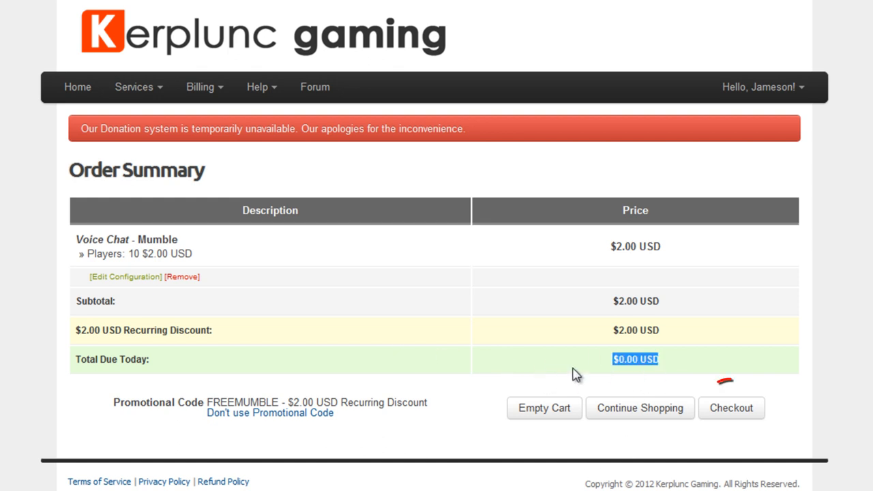
pyautogui.moveTo(731, 408)
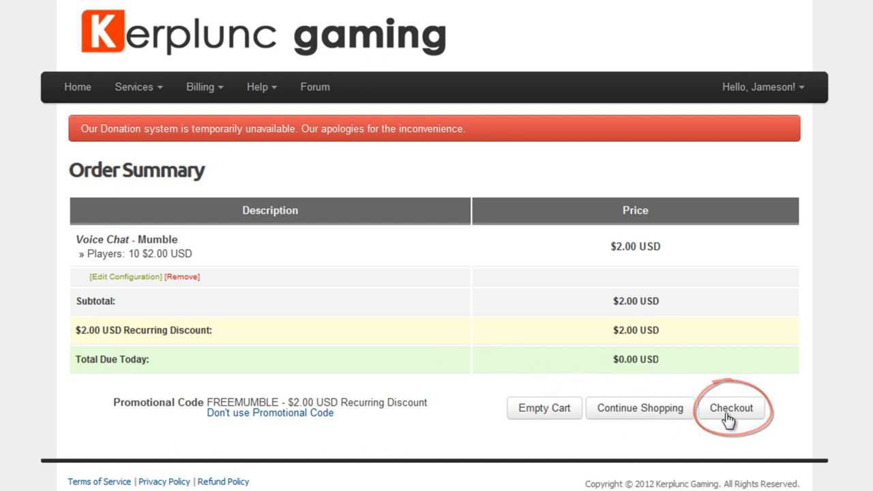
pyautogui.click(731, 408)
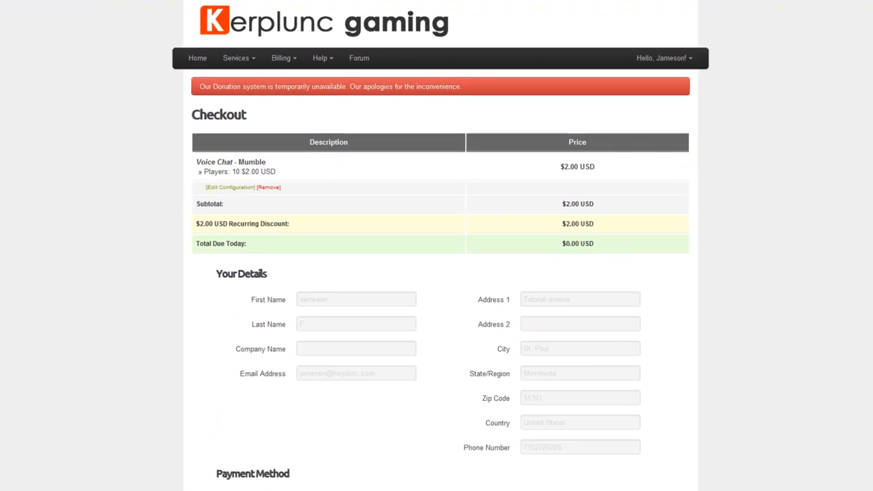
pyautogui.scroll(-3)
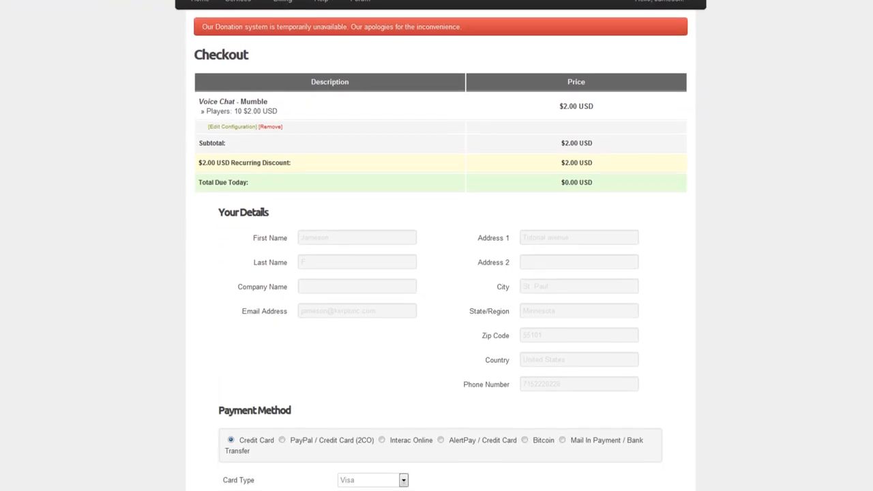
pyautogui.scroll(-3)
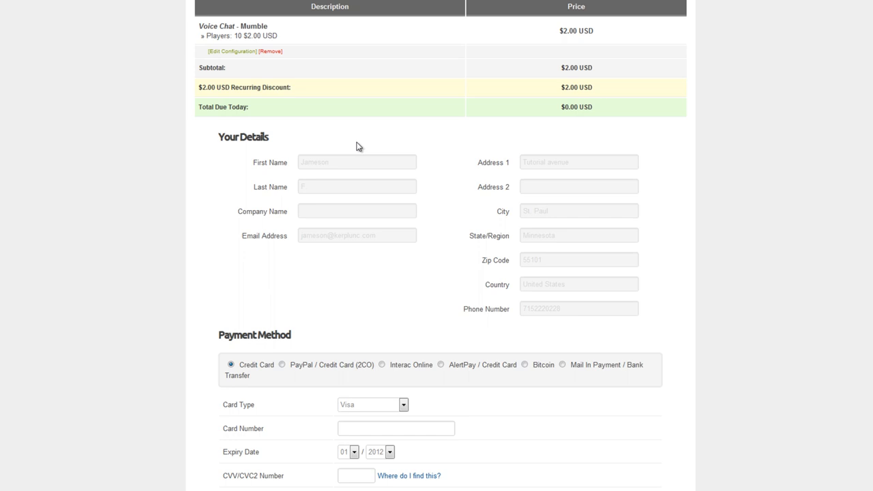
pyautogui.scroll(-3)
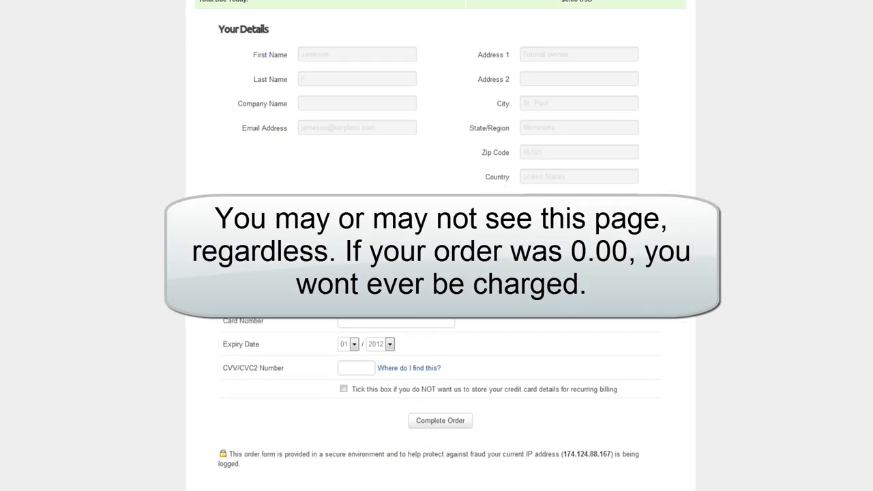
pyautogui.scroll(-3)
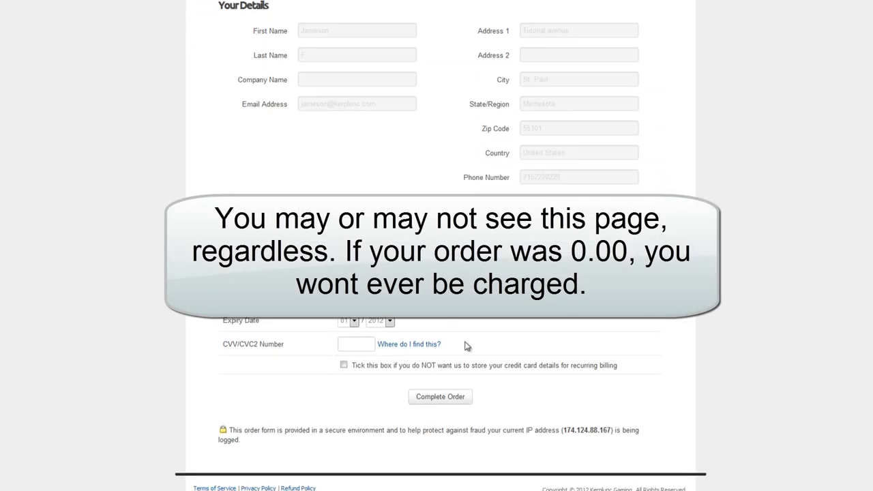
pyautogui.moveTo(653, 360)
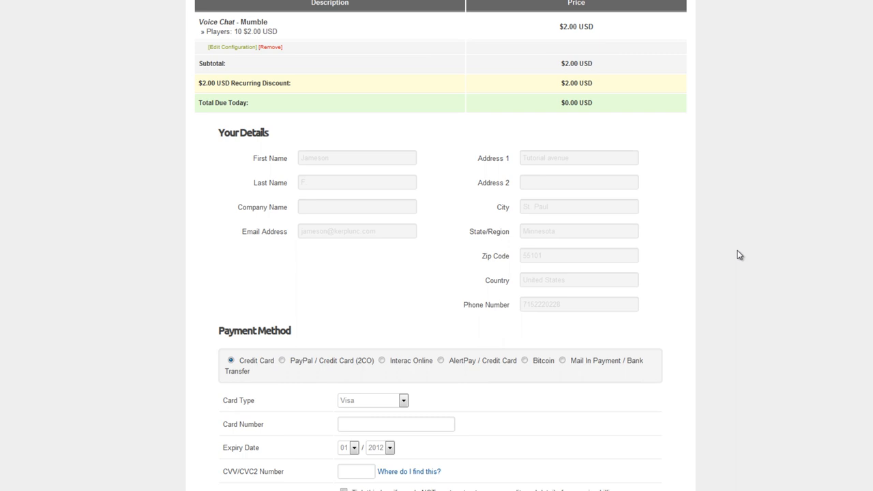
pyautogui.scroll(-3)
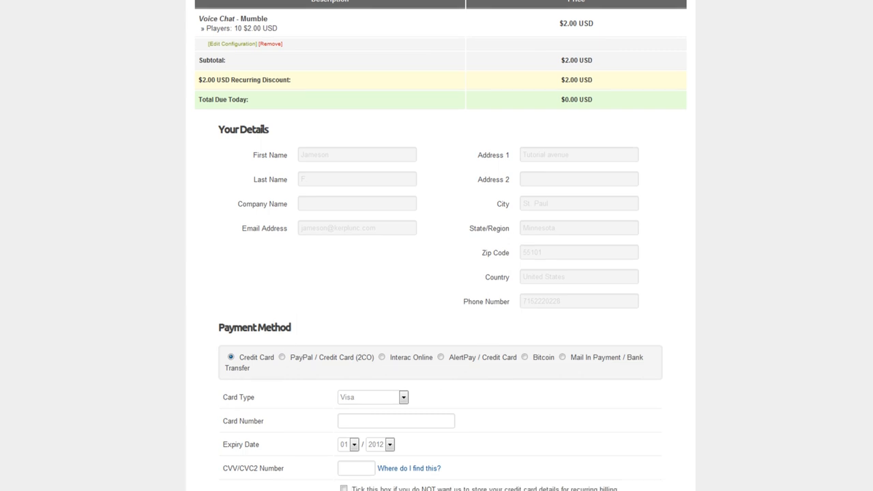
pyautogui.scroll(-3)
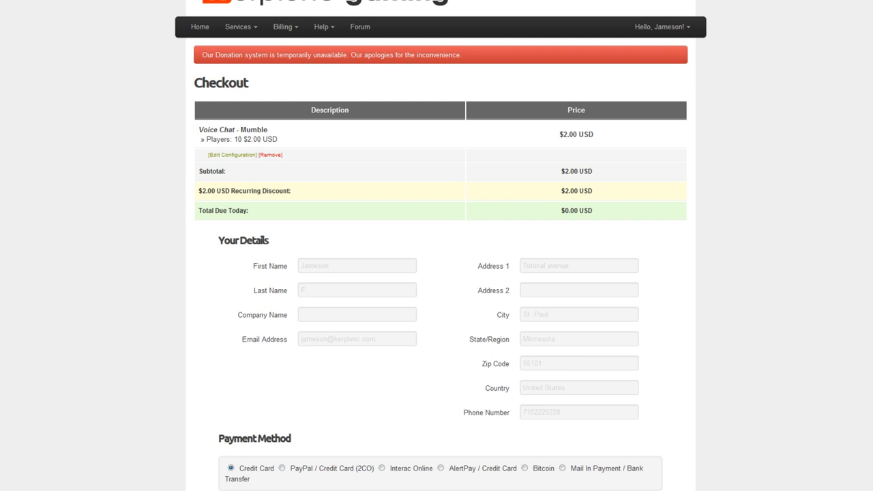
pyautogui.scroll(-3)
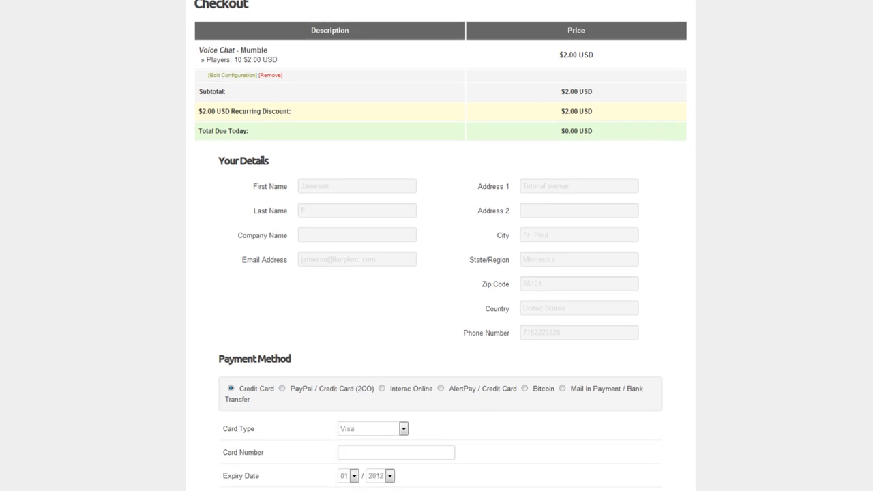